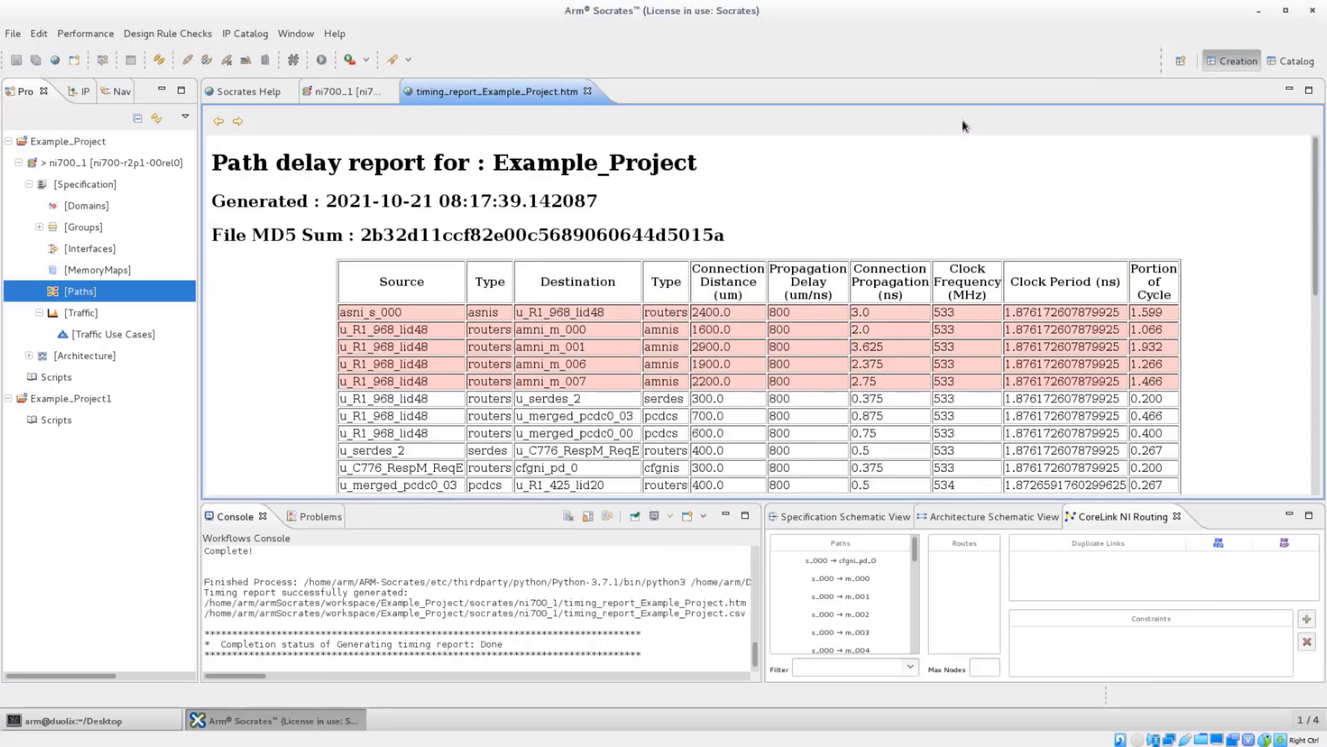
Step: Return to the ni700_1 design canvas from the path delay report
left_click(498, 91)
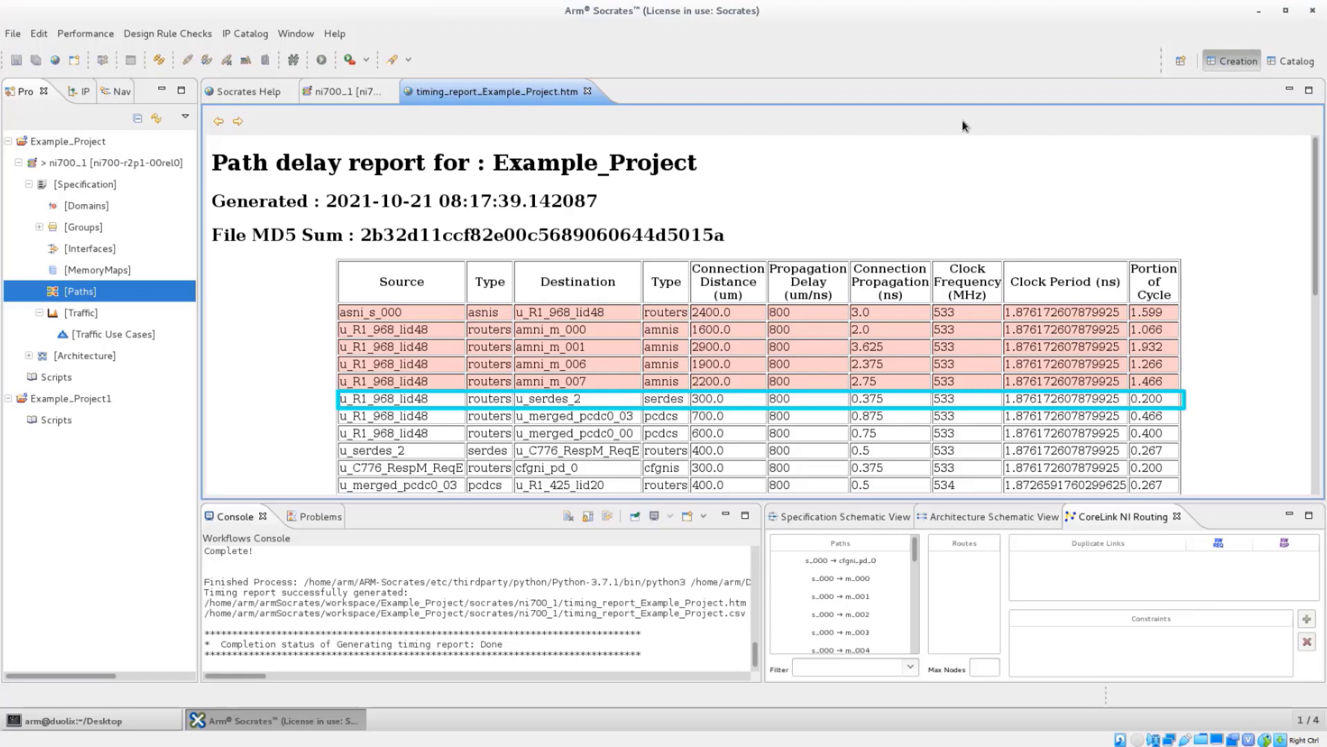
left_click(551, 346)
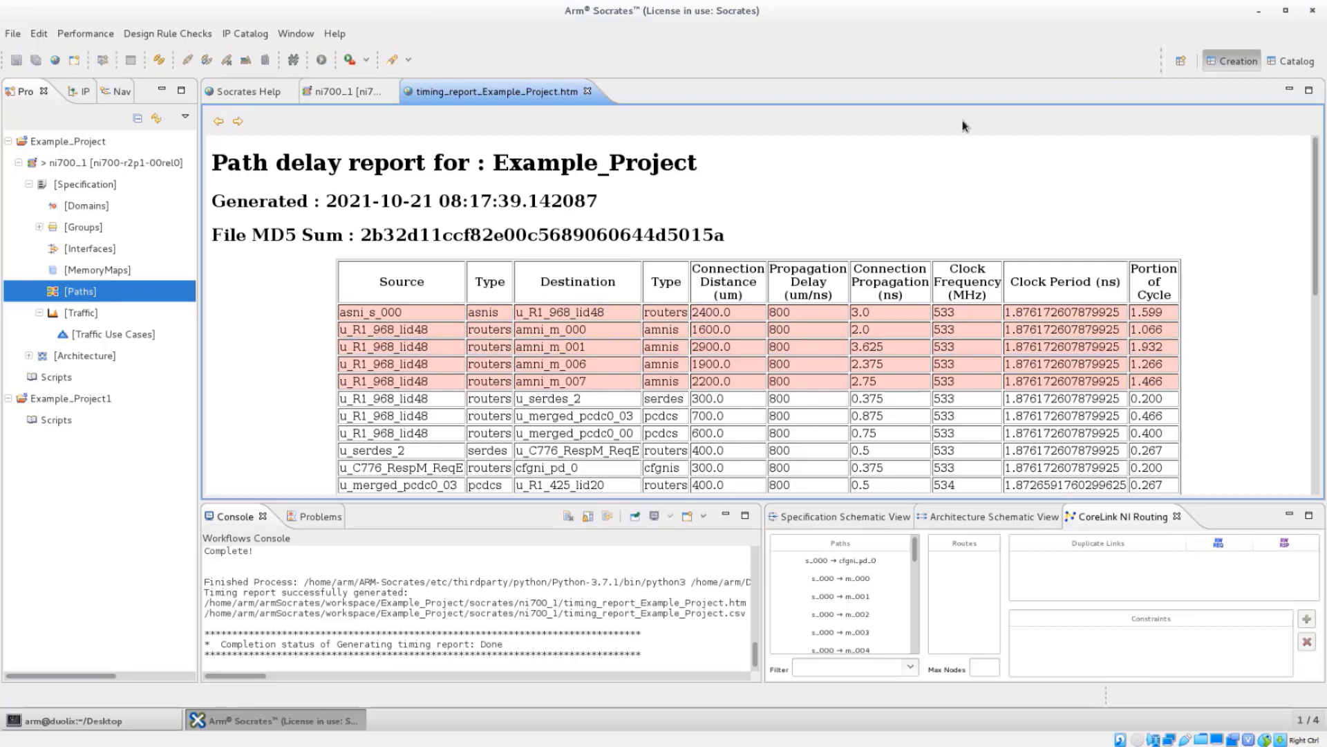
mouse_move(302, 508)
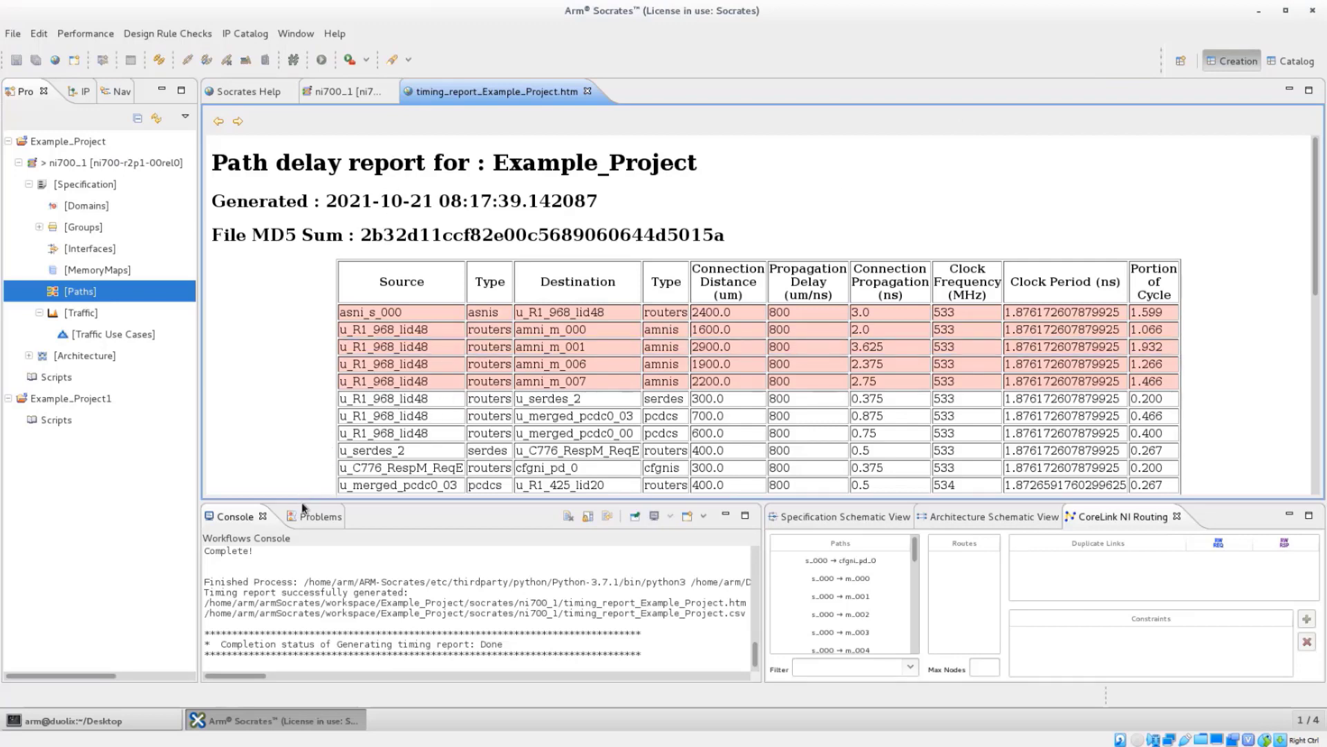
left_click(347, 91)
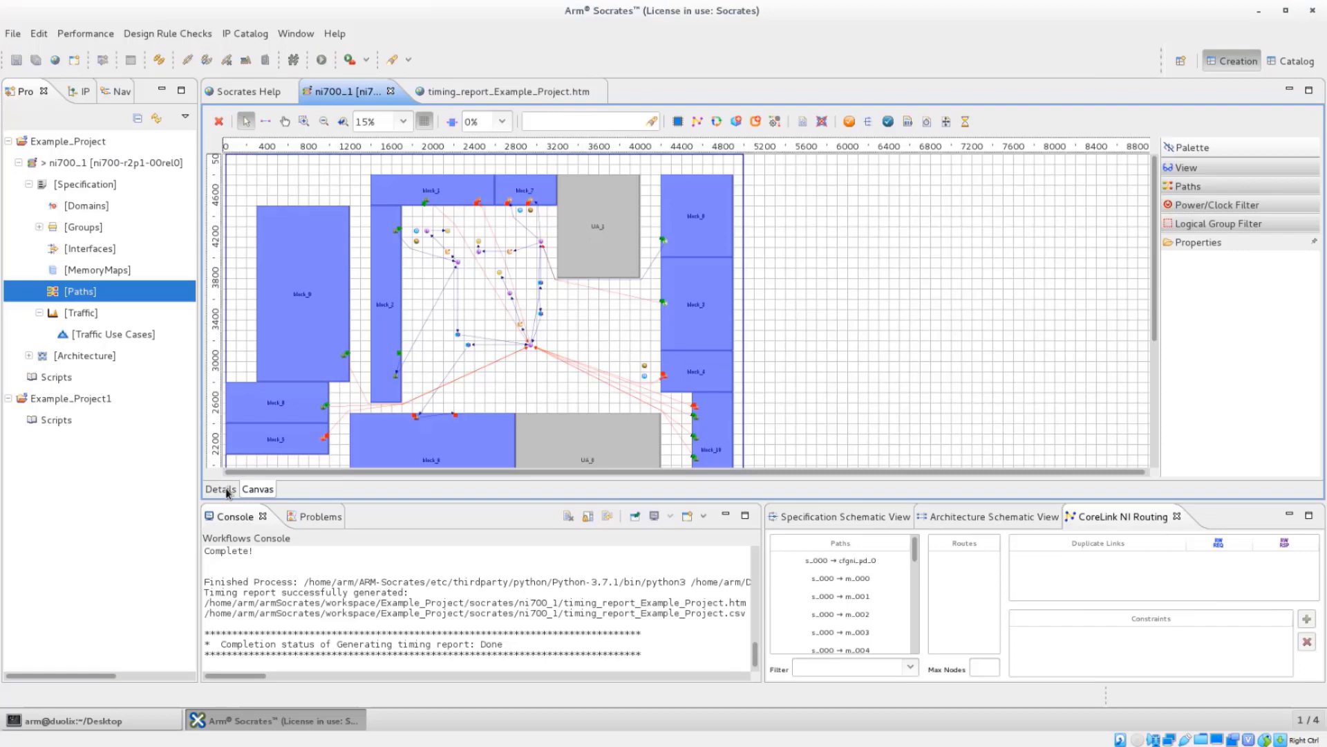
mouse_move(228, 493)
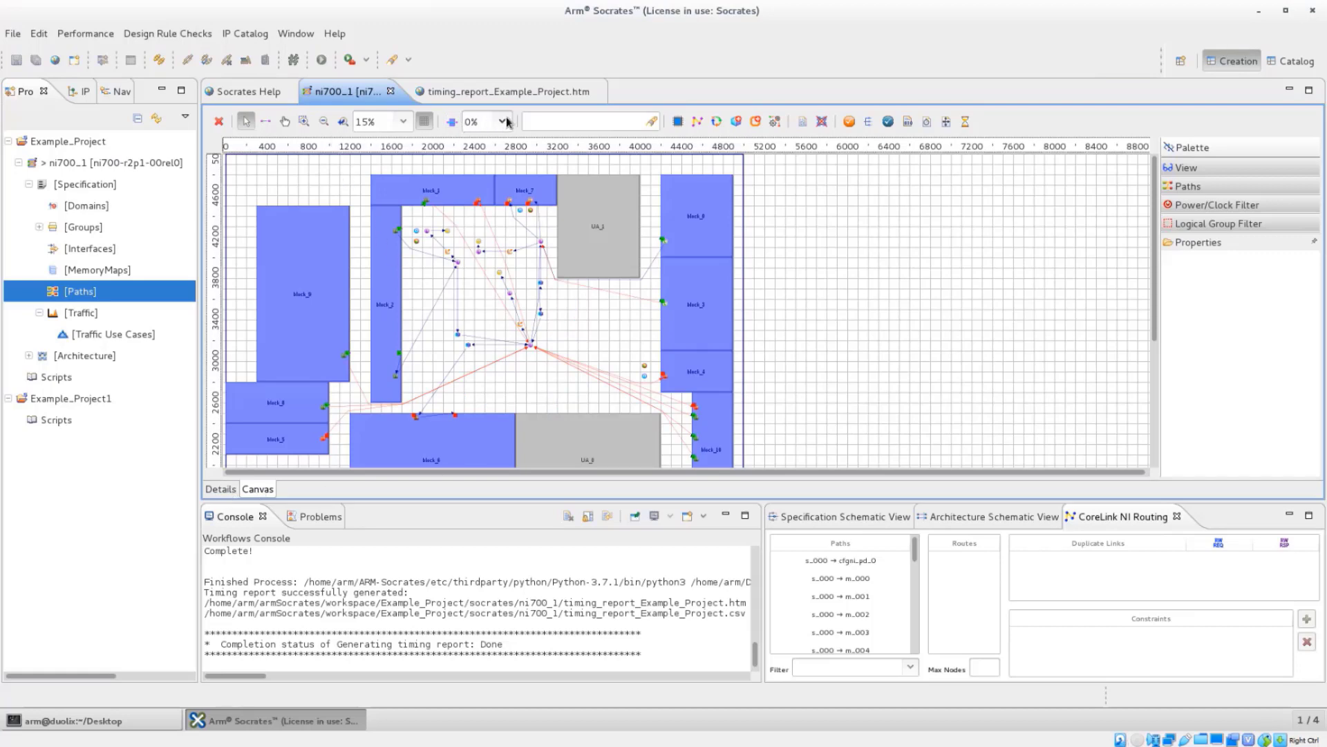
mouse_move(507, 122)
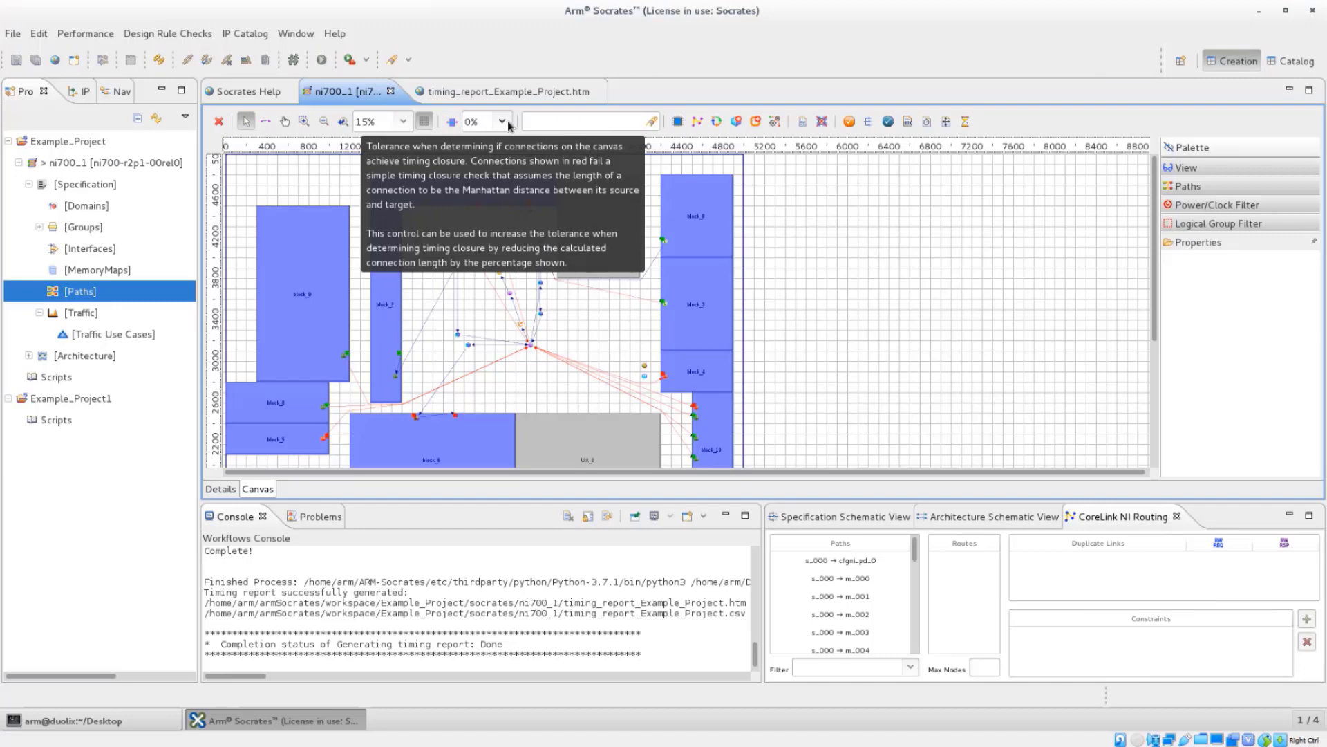
Step: Set the canvas timing-closure tolerance to 5% and regenerate the path delay report
left_click(501, 121)
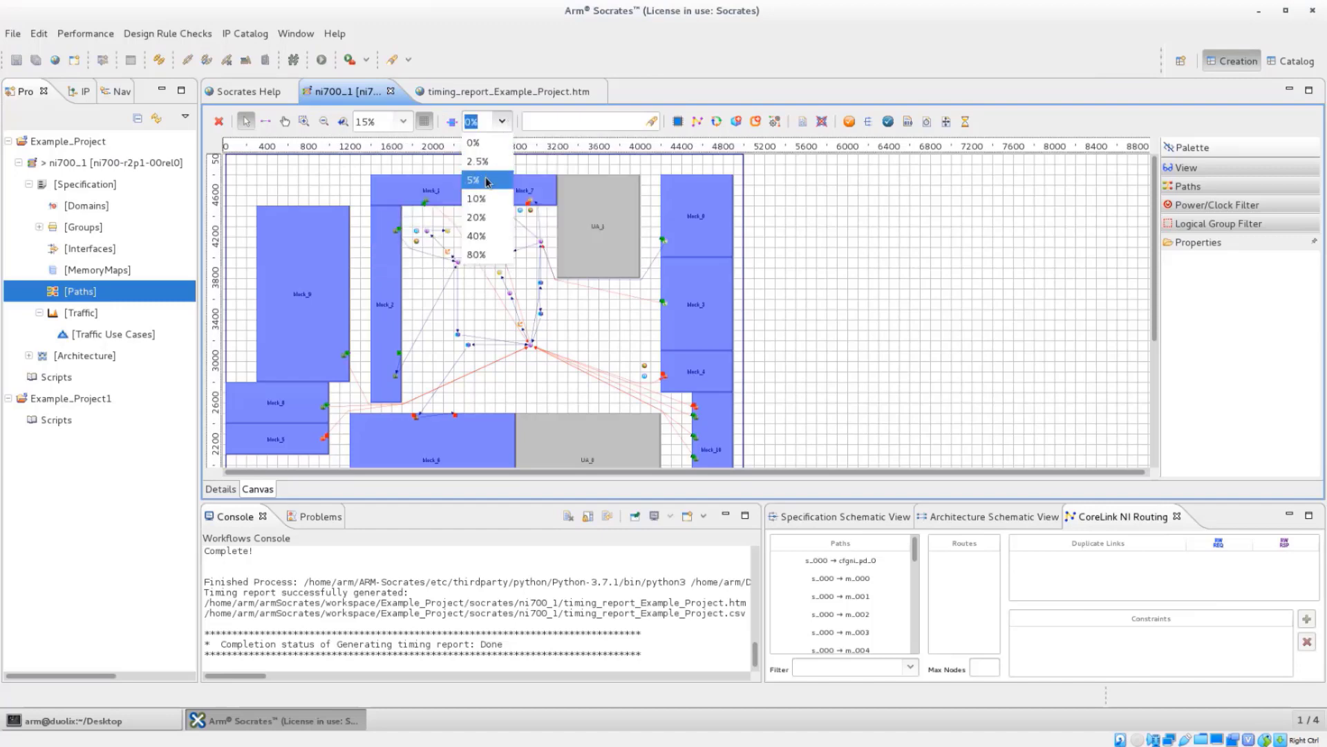
left_click(474, 180)
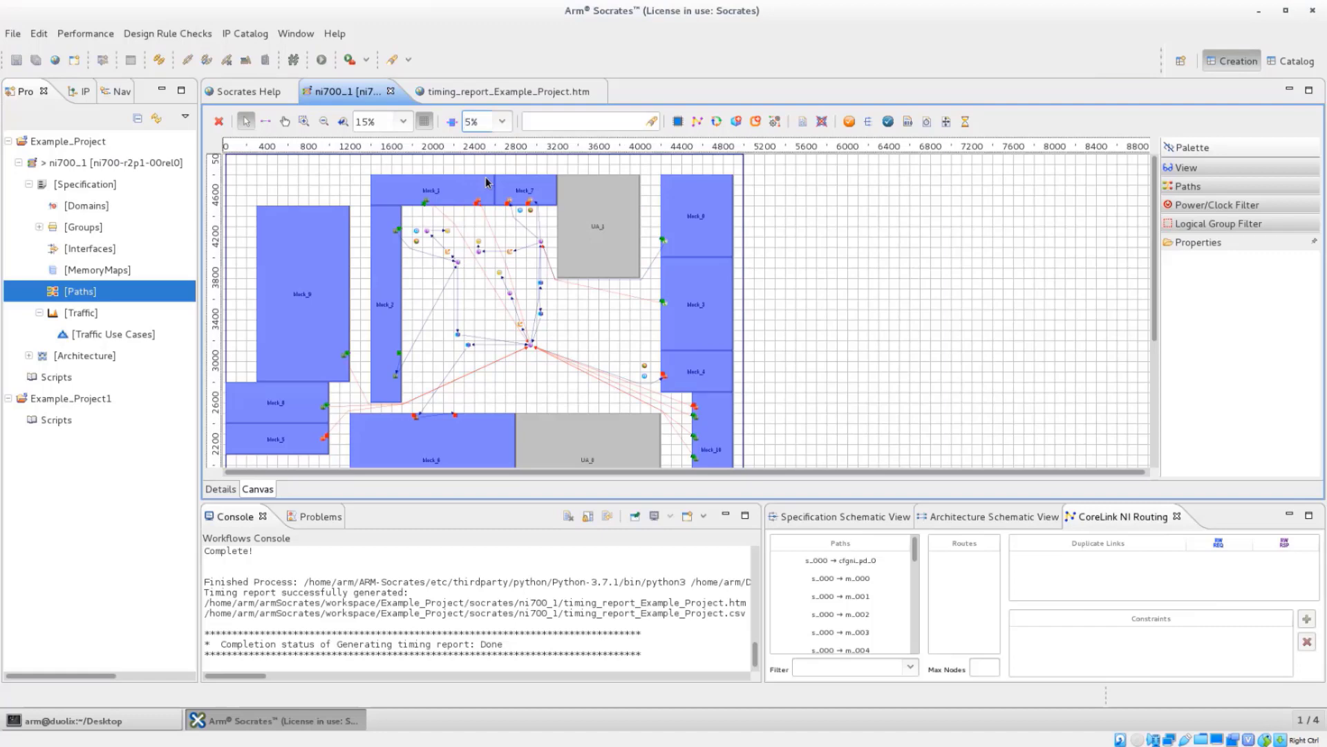
left_click(506, 91)
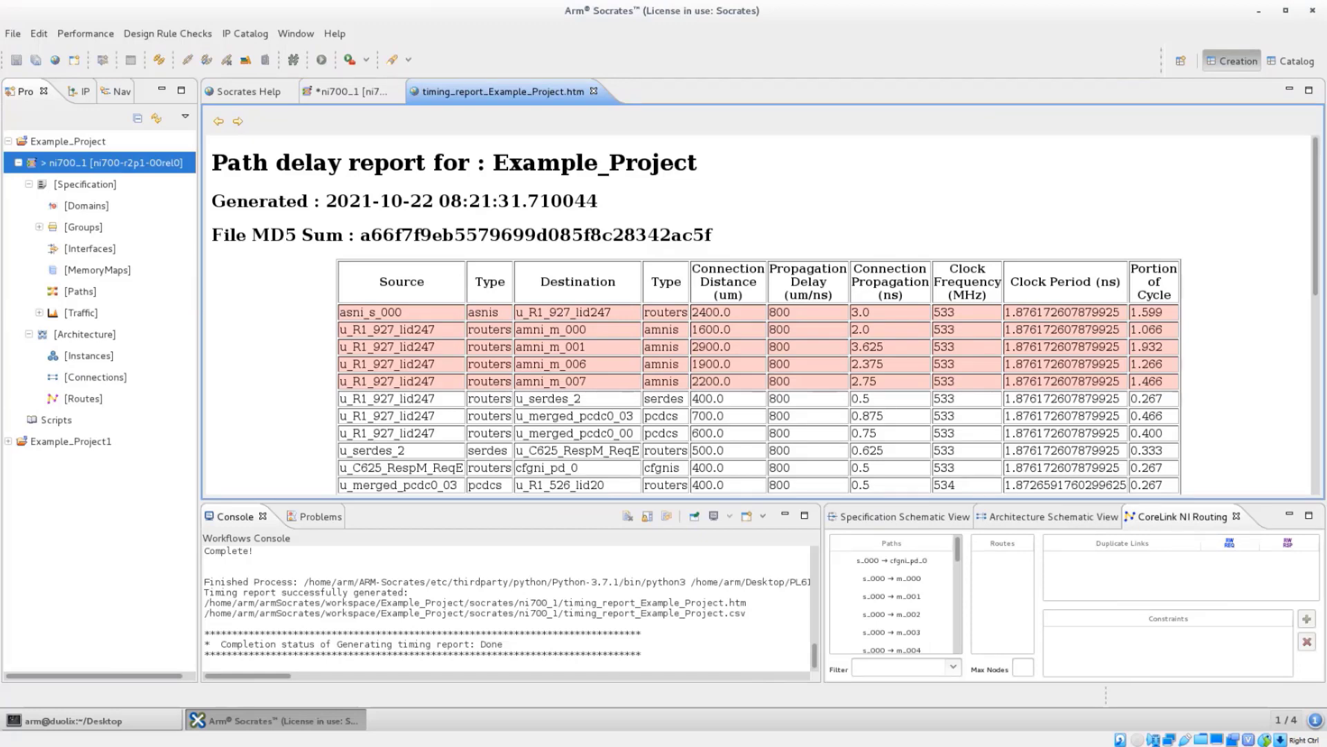
Step: Leave the regenerated timing report and show the ni700_1 floorplan canvas again
left_click(398, 311)
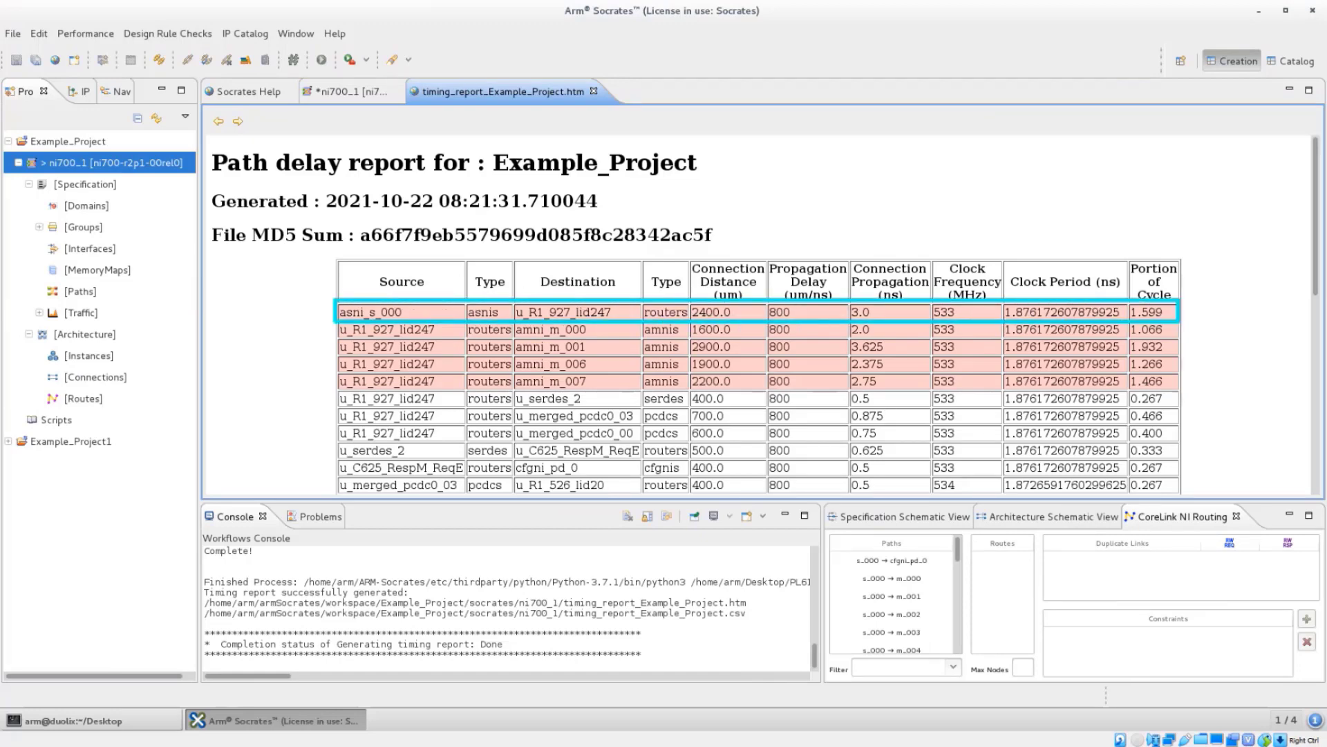
mouse_move(284, 334)
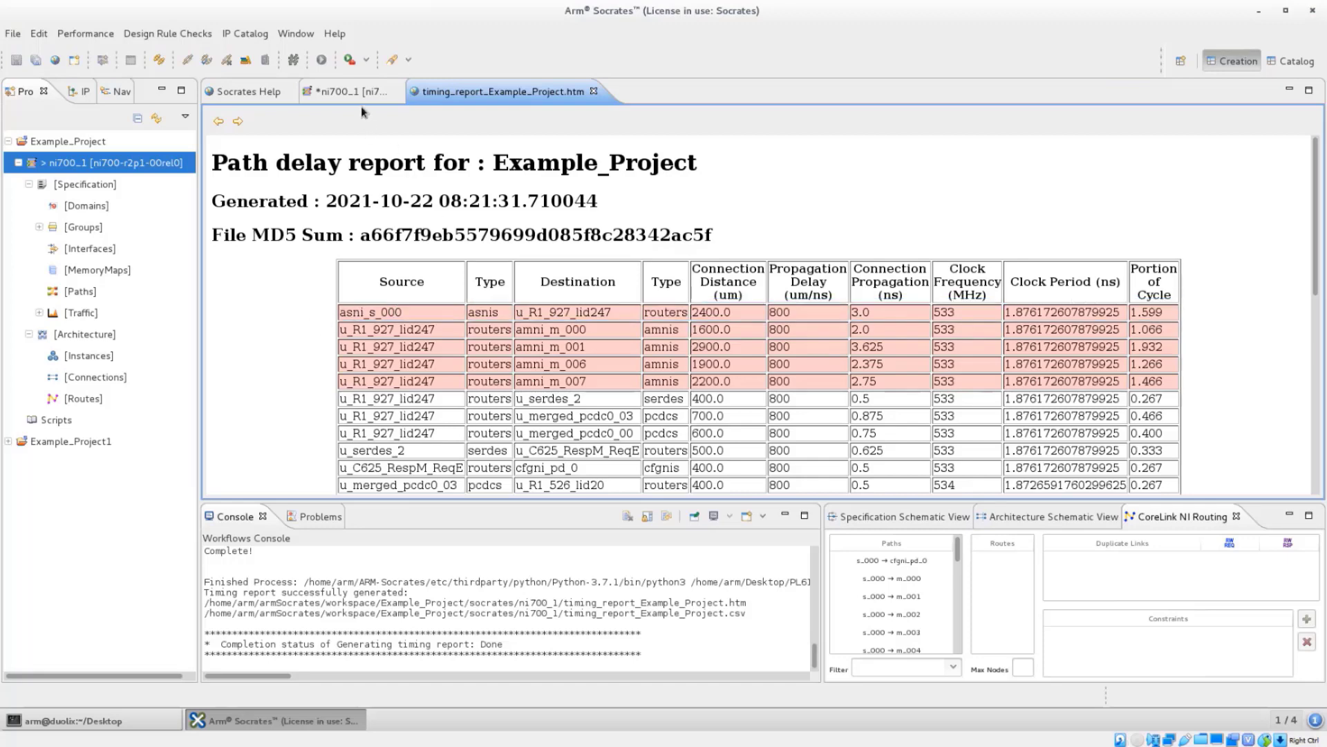
left_click(348, 91)
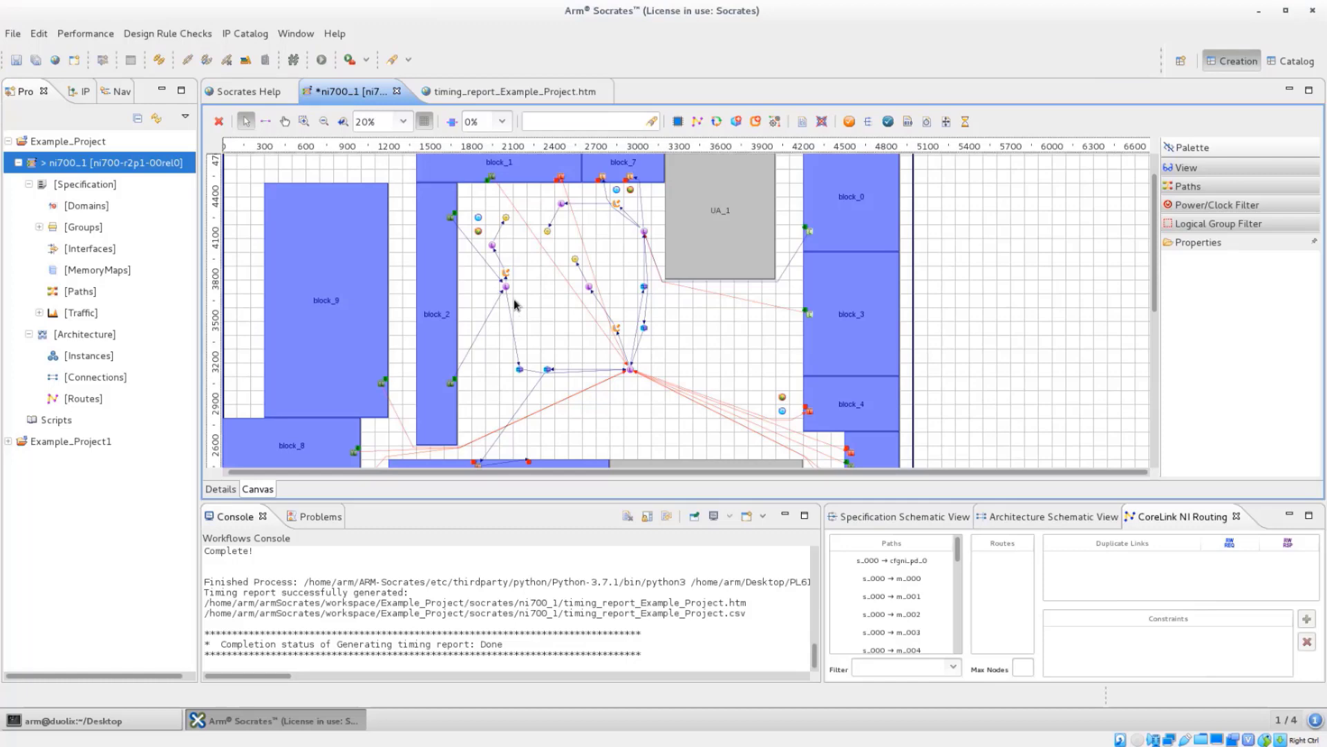
Step: Inspect interface s_000's properties, then confirm saving the modified ni700_1 design
left_click(488, 184)
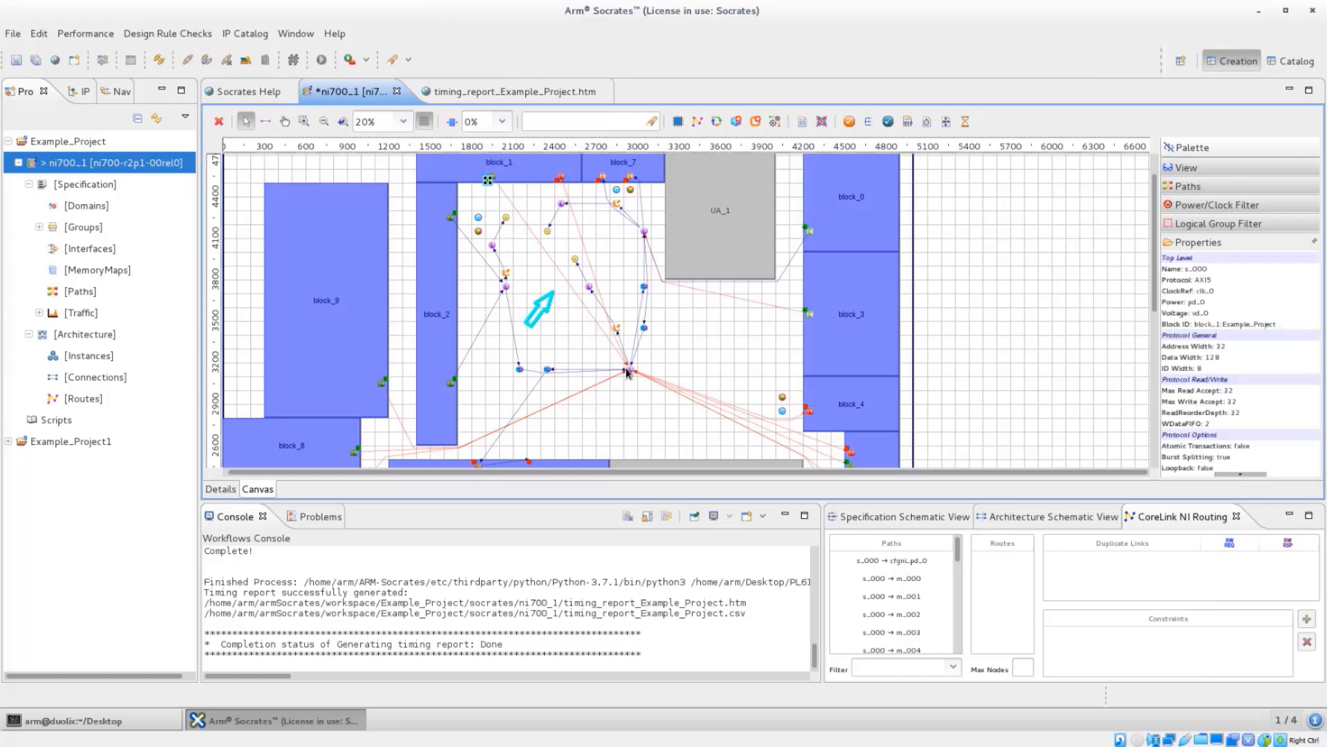
left_click(627, 368)
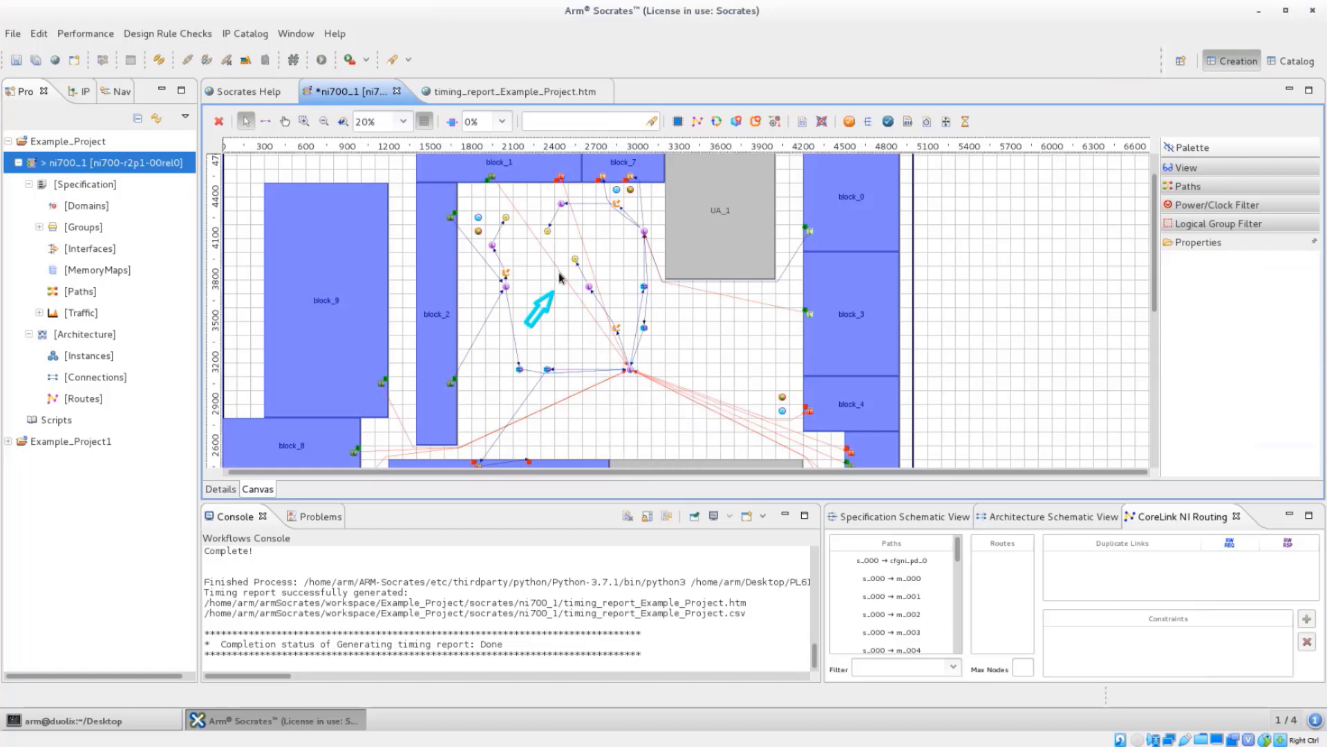
mouse_move(559, 278)
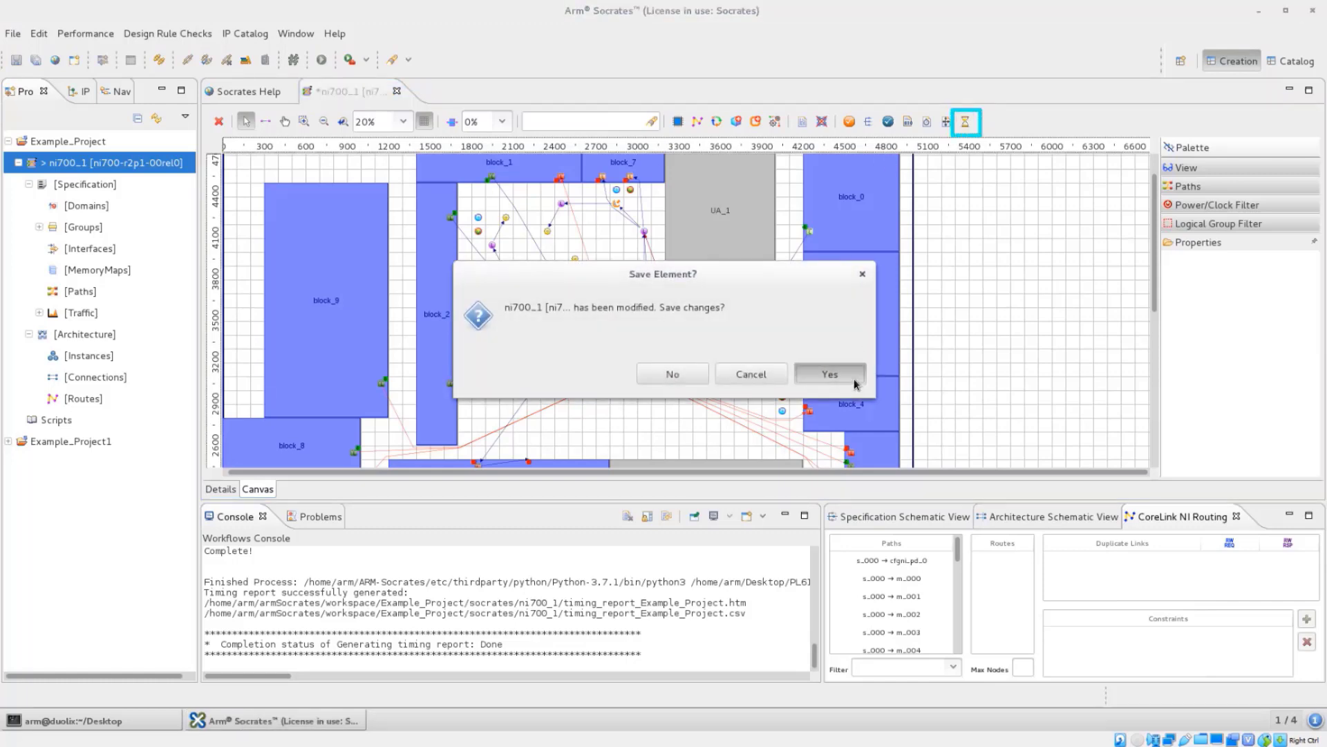
left_click(829, 373)
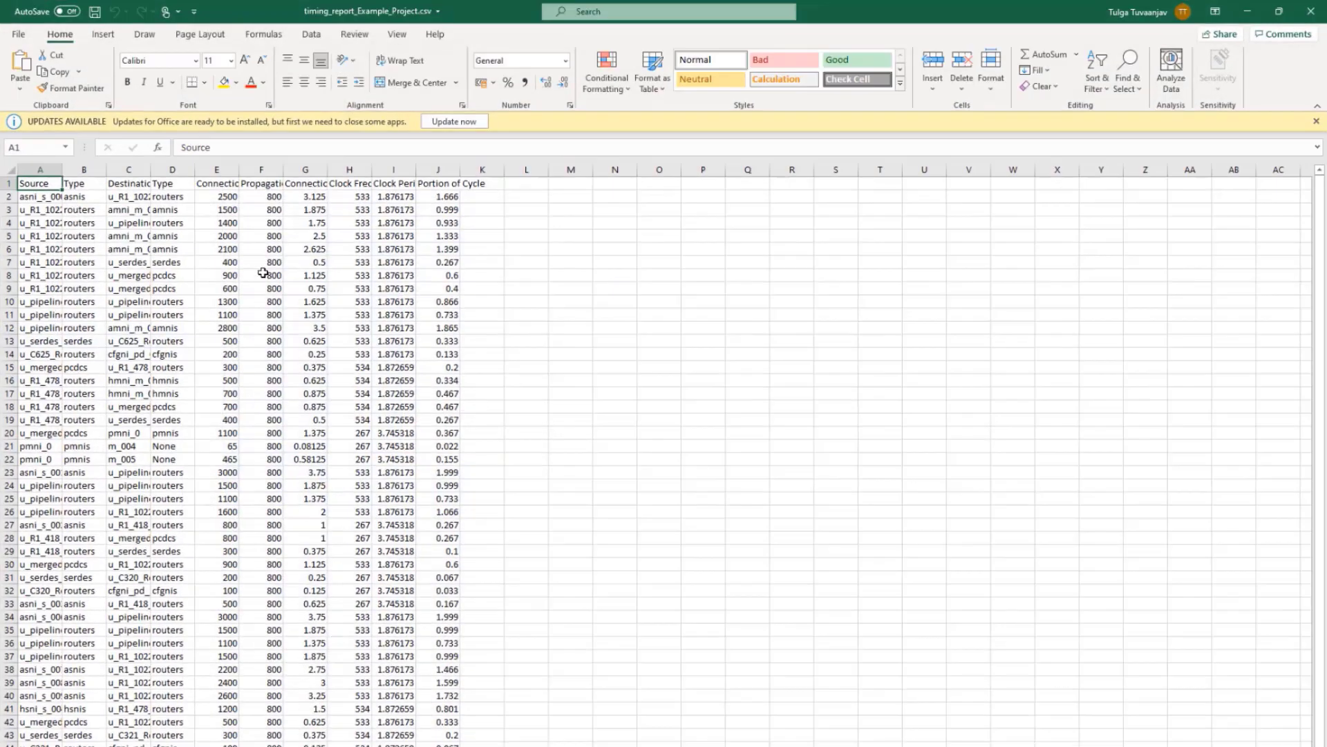
mouse_move(239, 264)
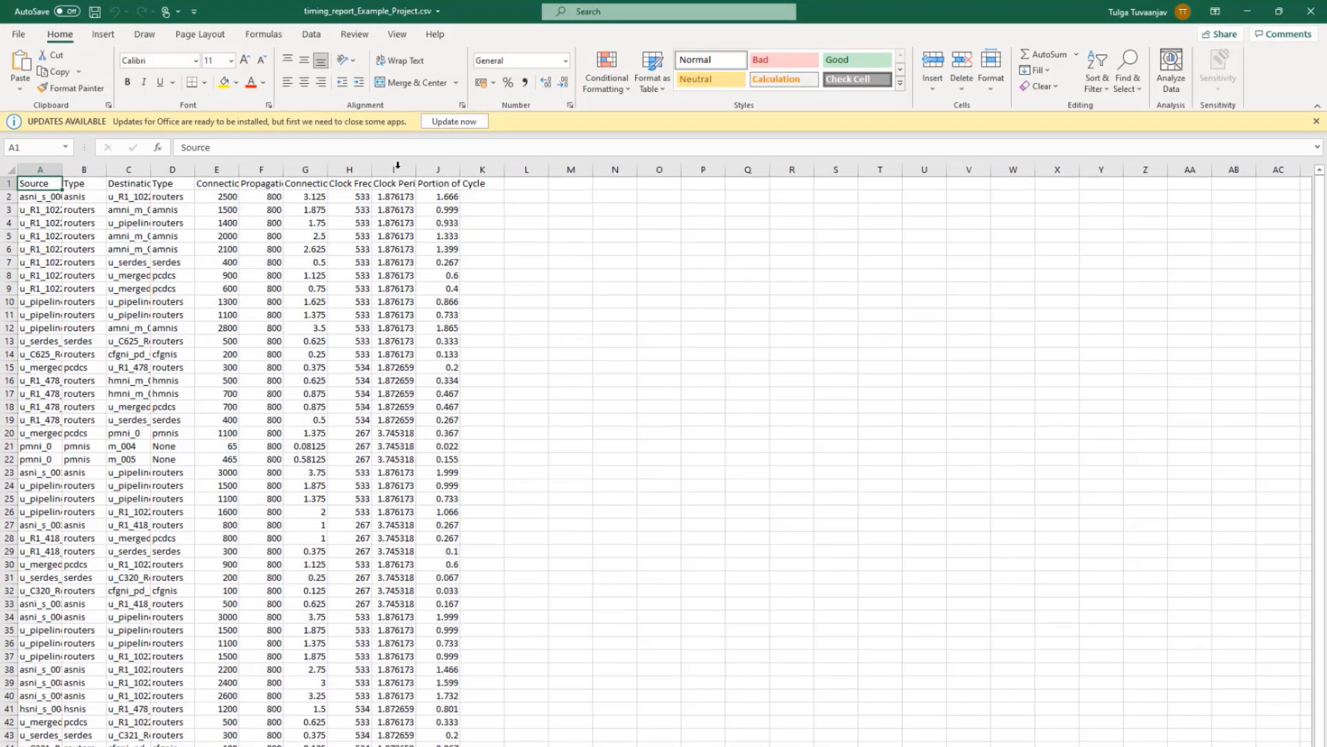
Step: Make the timing report a table sorted by Portion of Cycle, largest to smallest
left_click(101, 34)
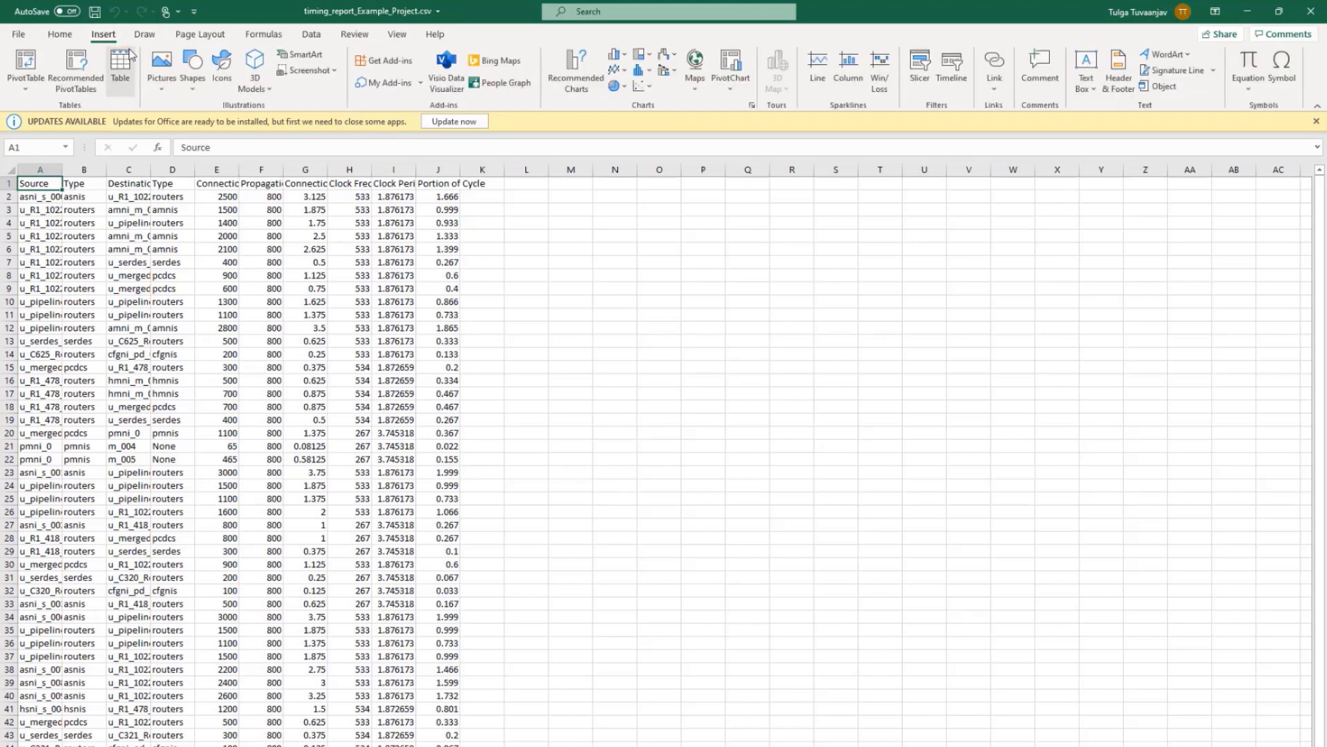
left_click(121, 71)
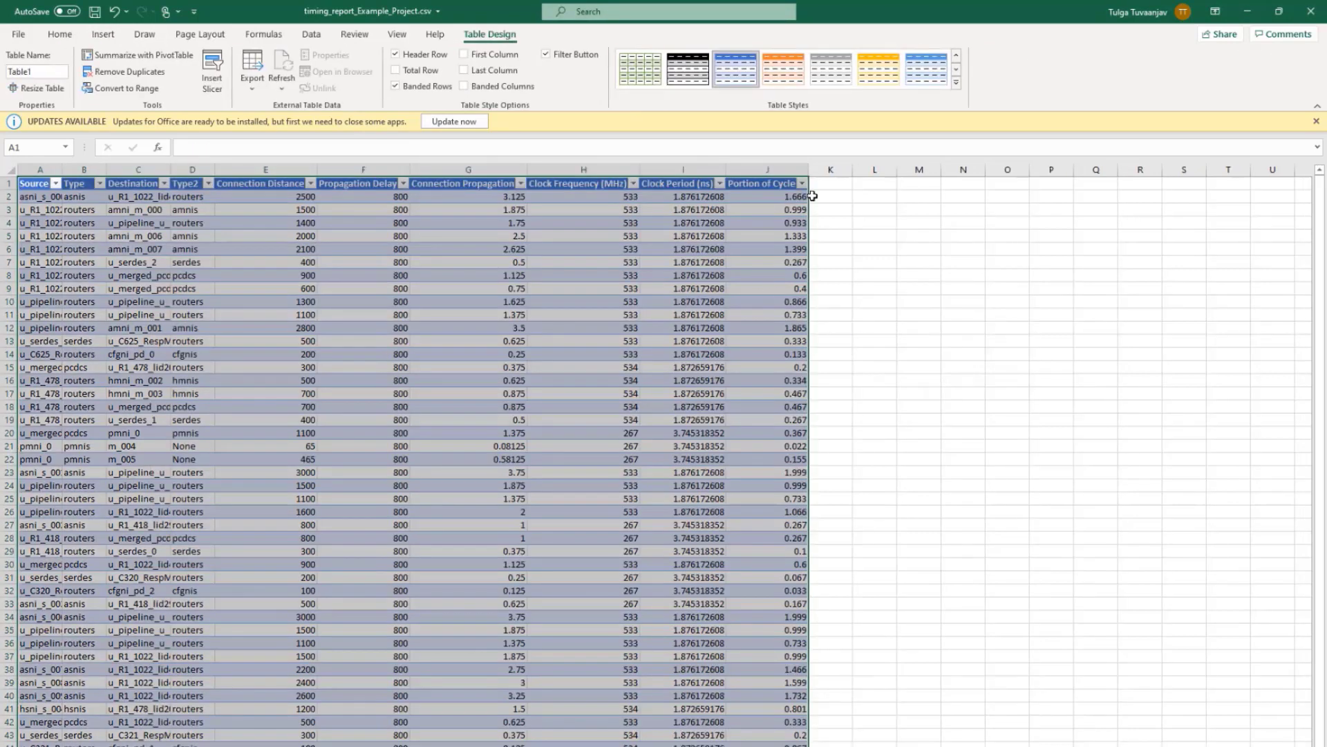
left_click(800, 184)
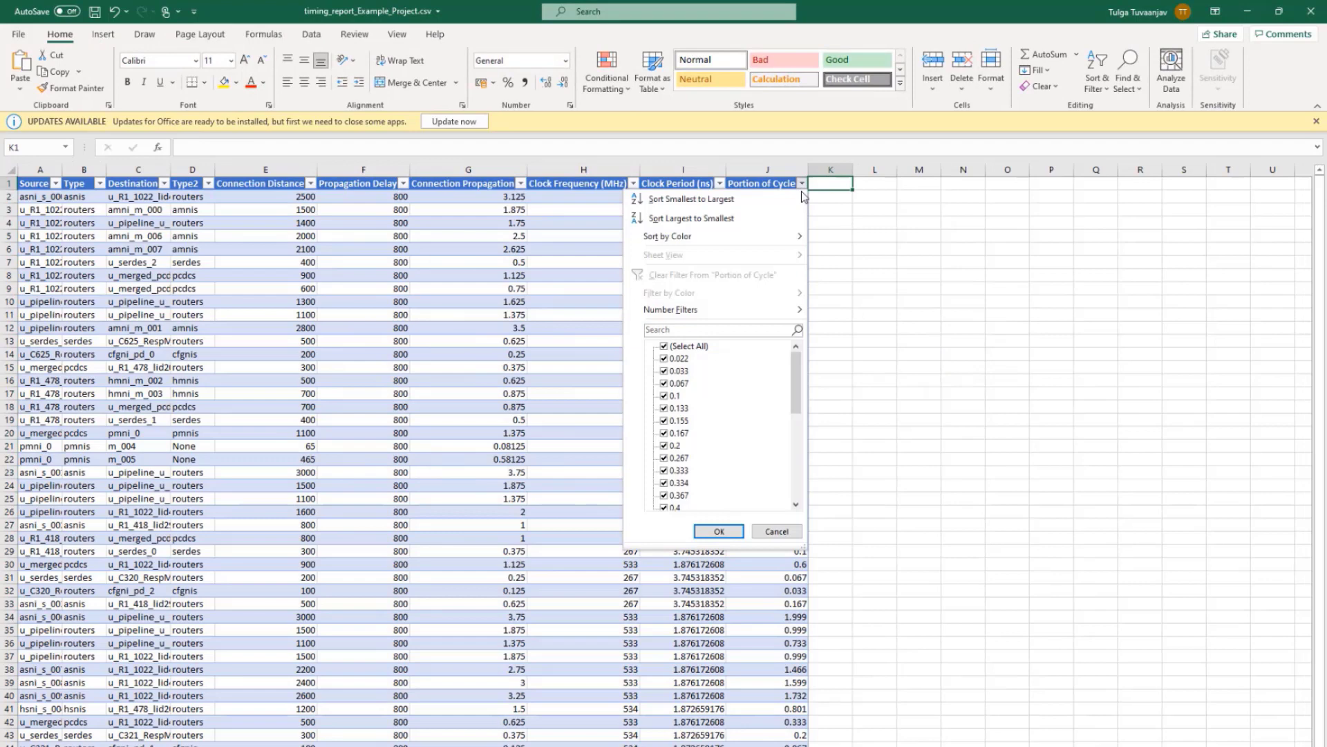
left_click(690, 199)
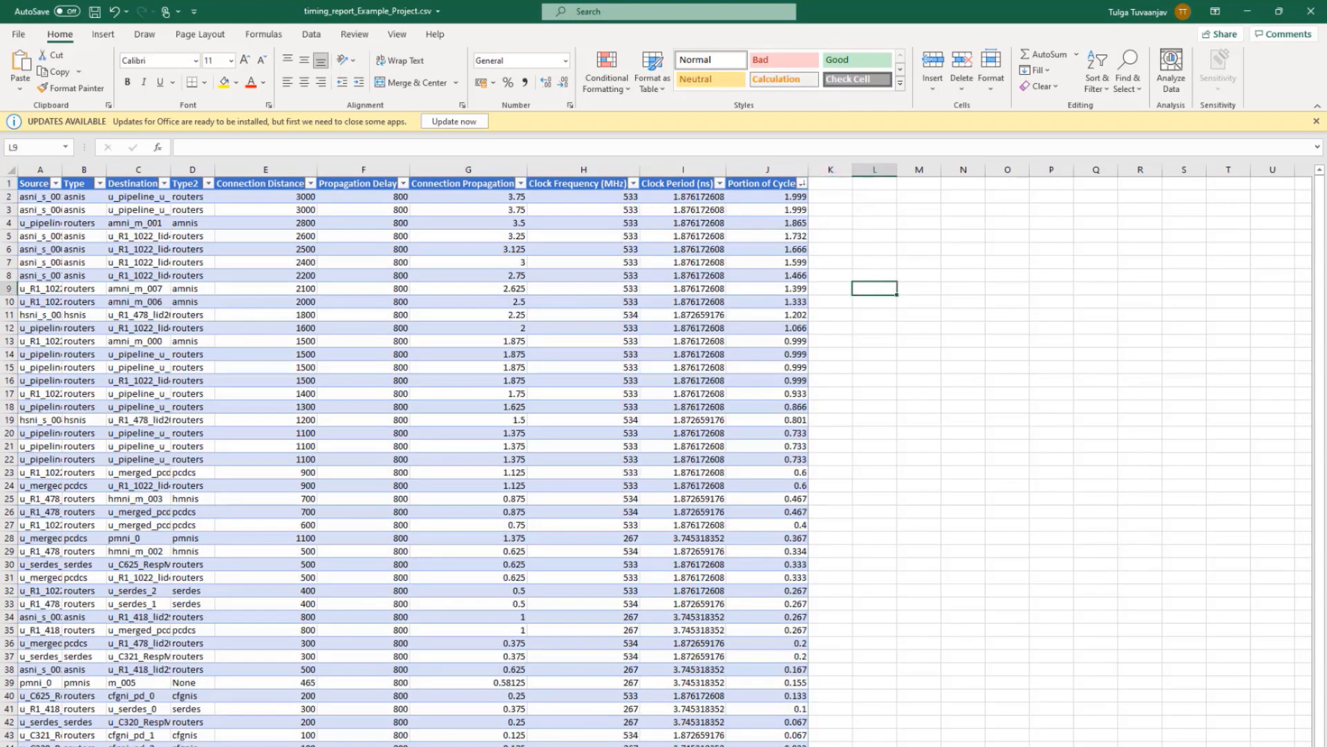
left_click(199, 720)
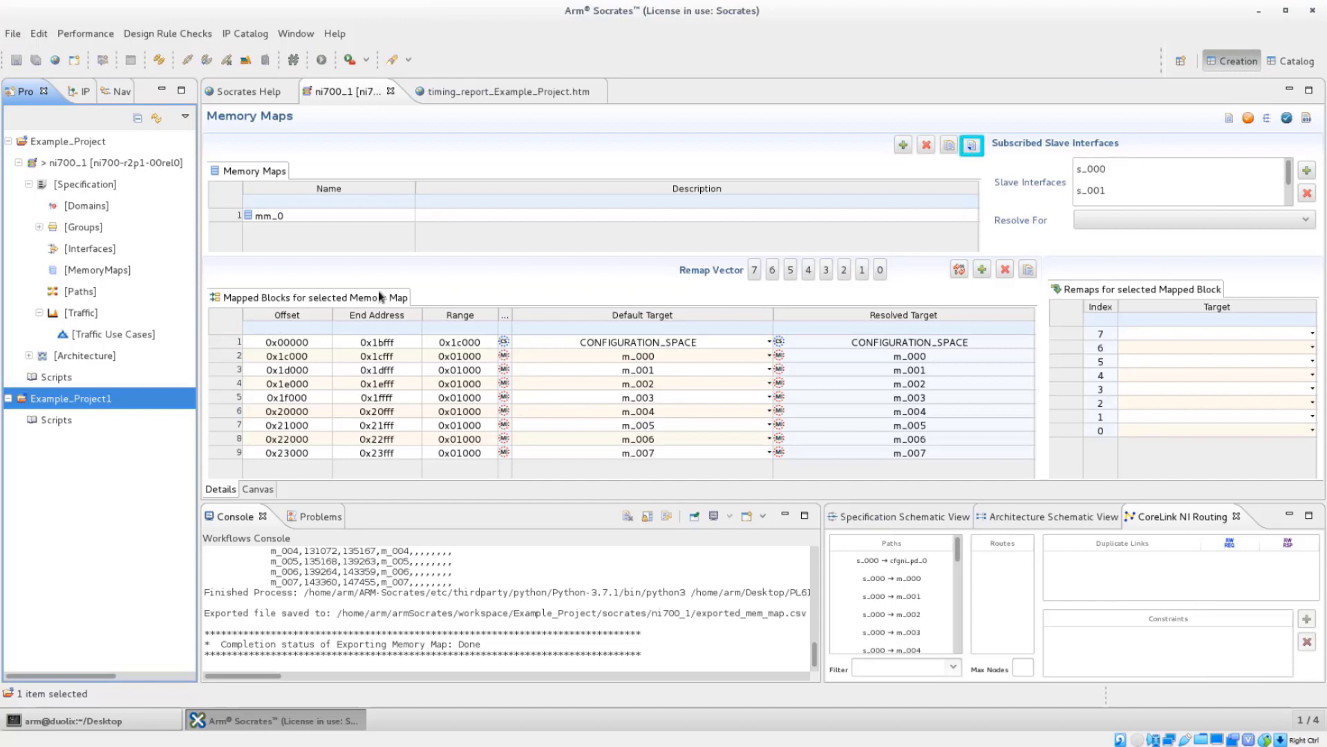
mouse_move(970, 145)
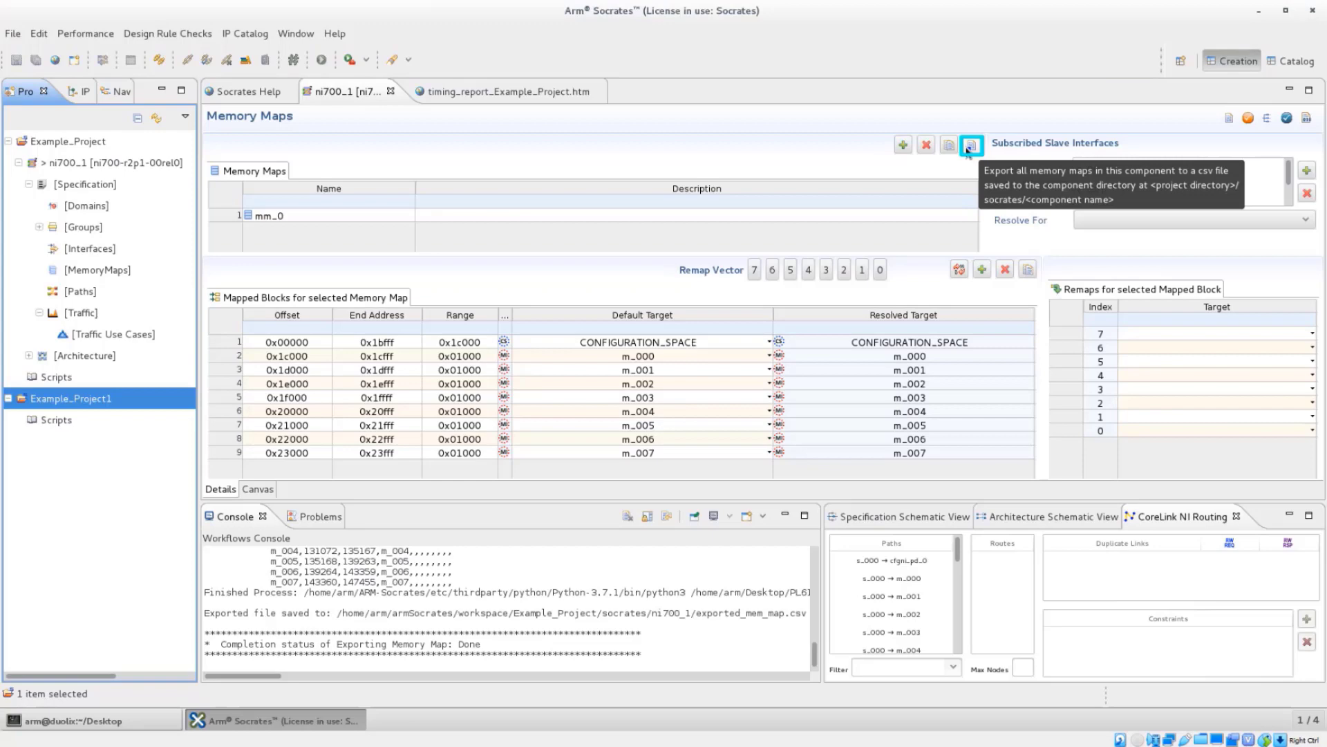
Step: Export all ni700_1 memory maps to exported_mem_map.csv in the component folder
left_click(970, 144)
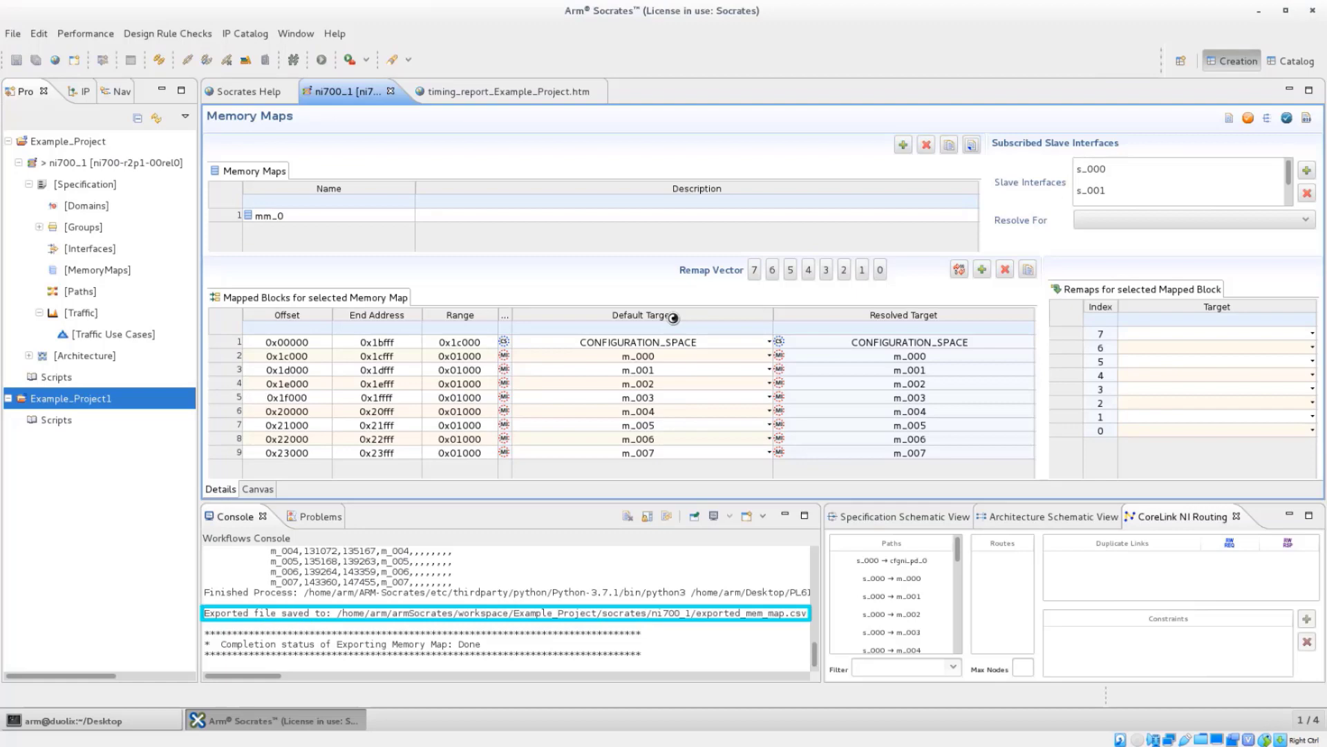
mouse_move(674, 318)
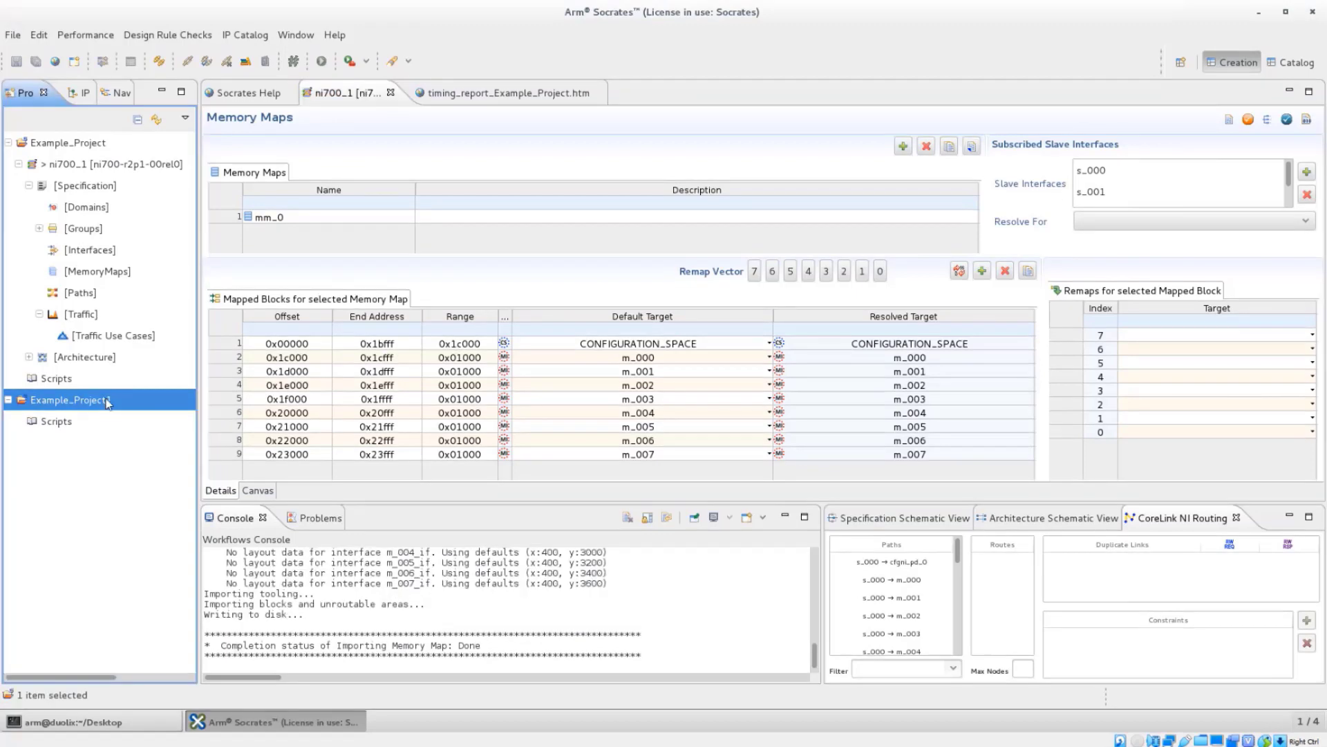
mouse_move(106, 403)
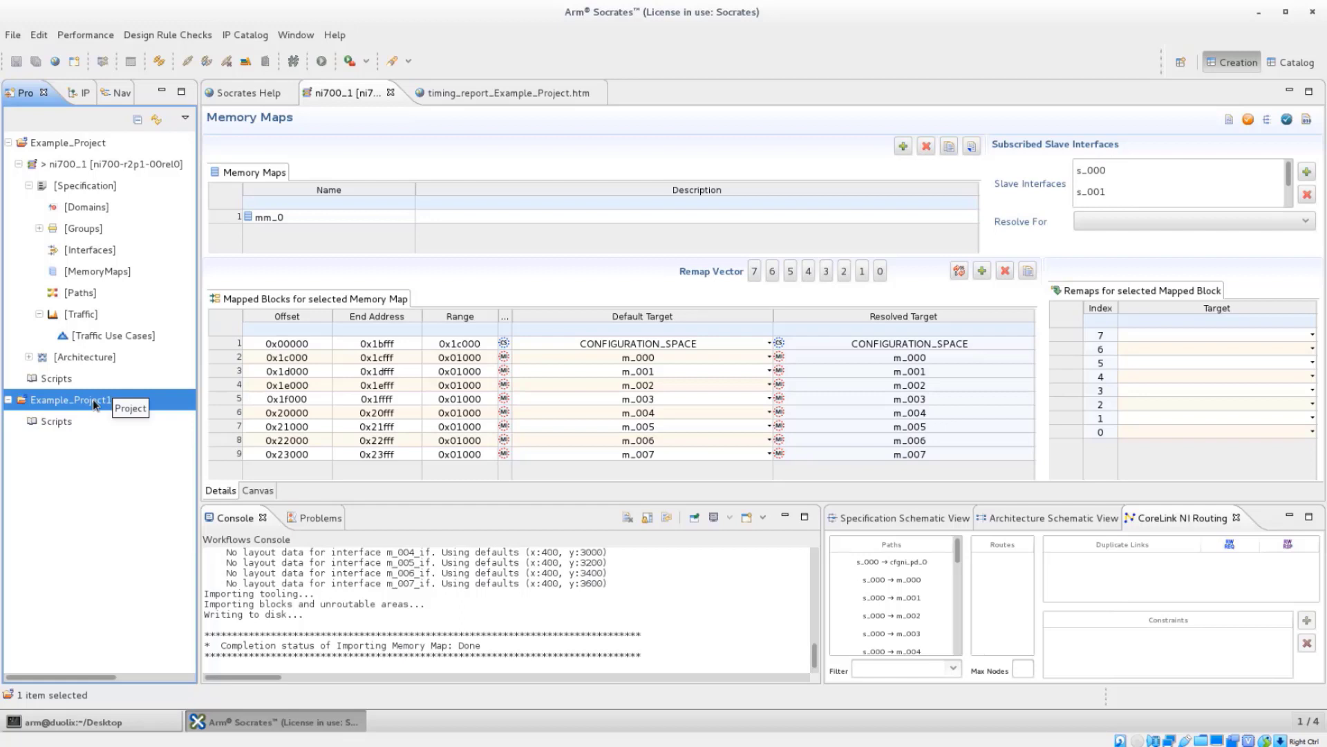
mouse_move(72, 400)
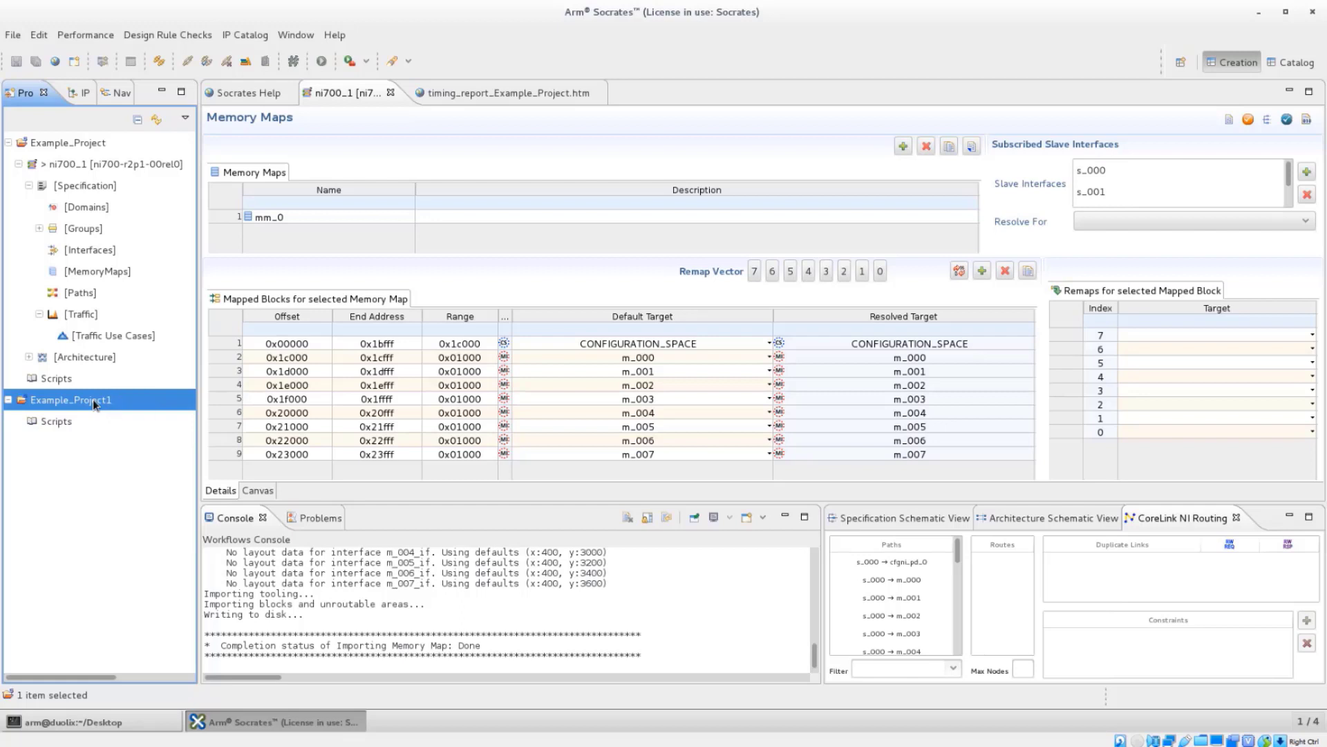
mouse_move(93, 405)
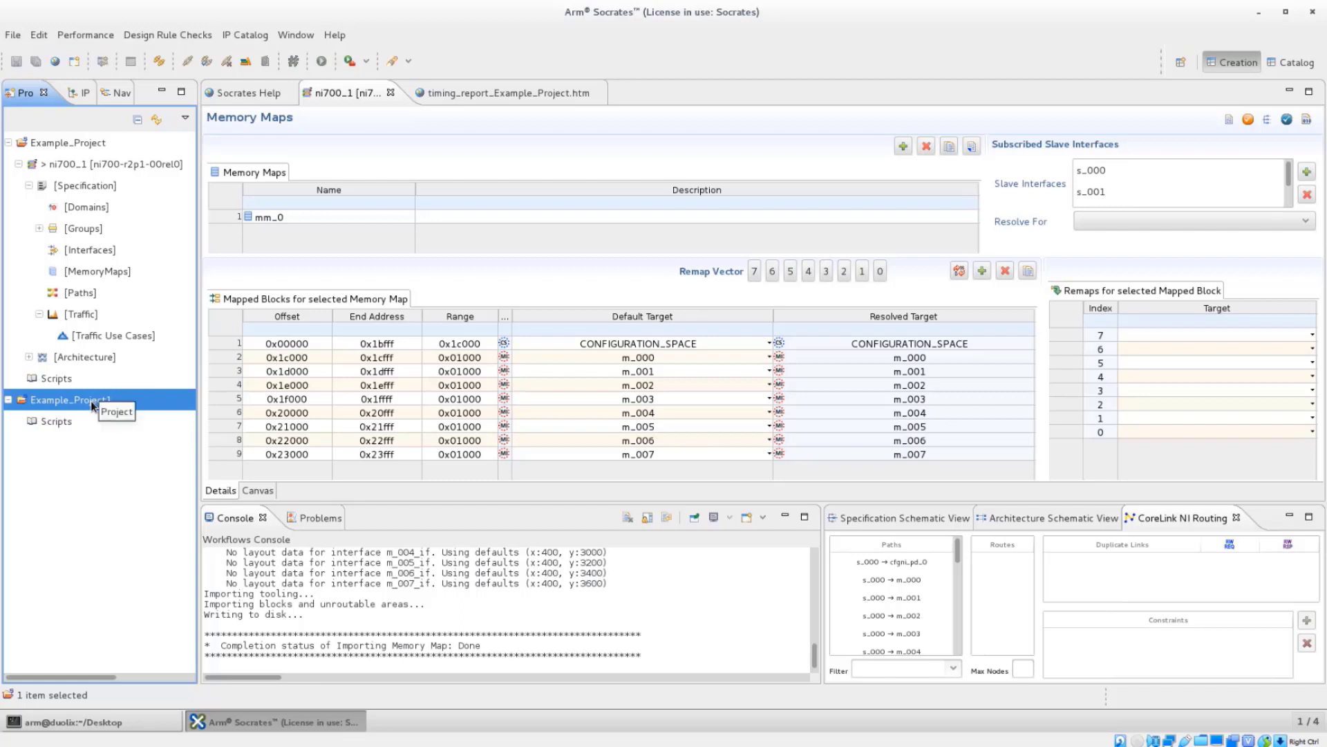
Step: Start an NI700 Memory Map Import into Example_Project1
right_click(71, 398)
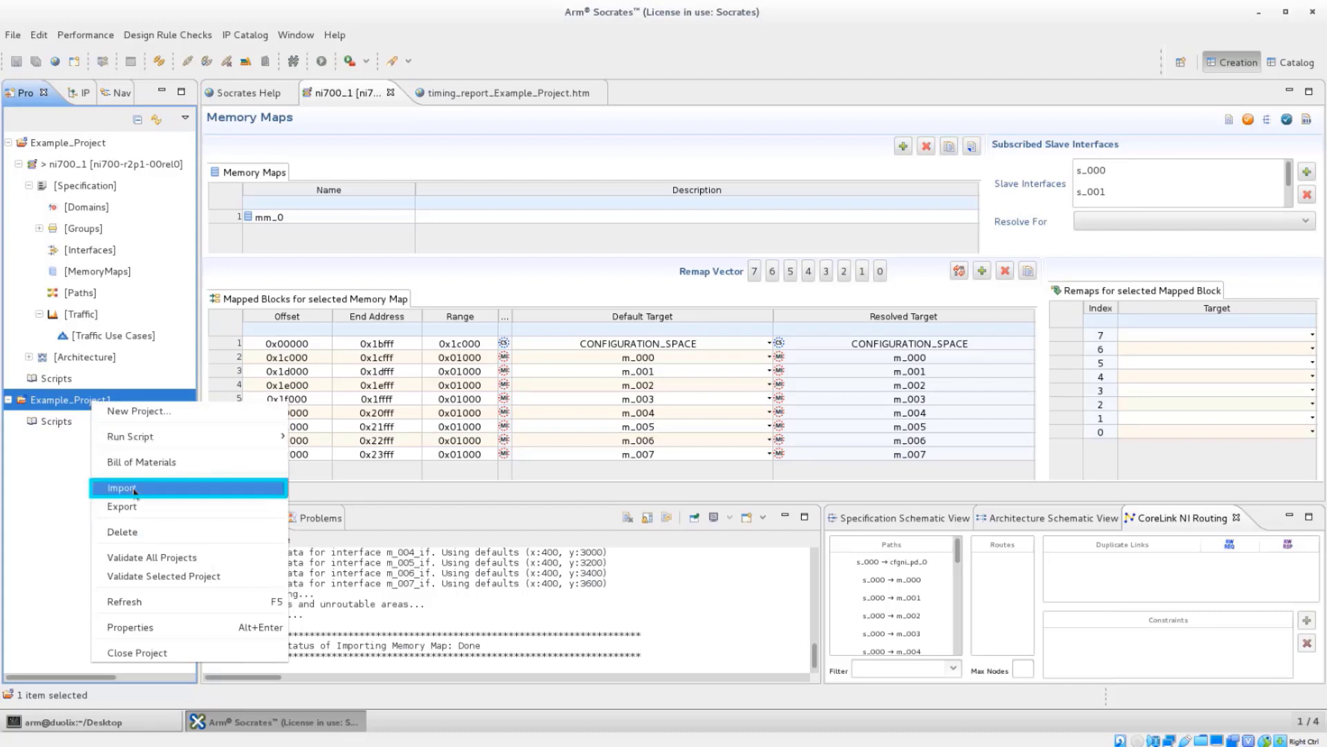
left_click(122, 488)
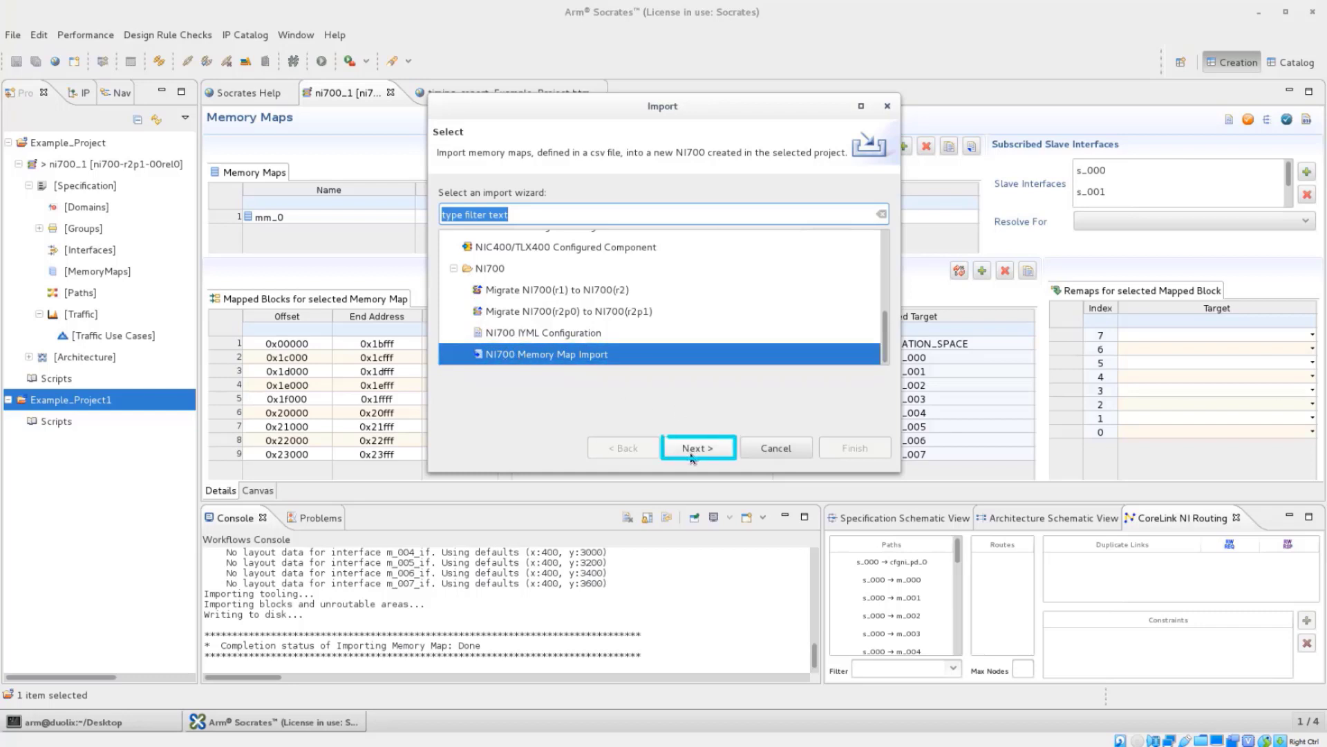
left_click(697, 447)
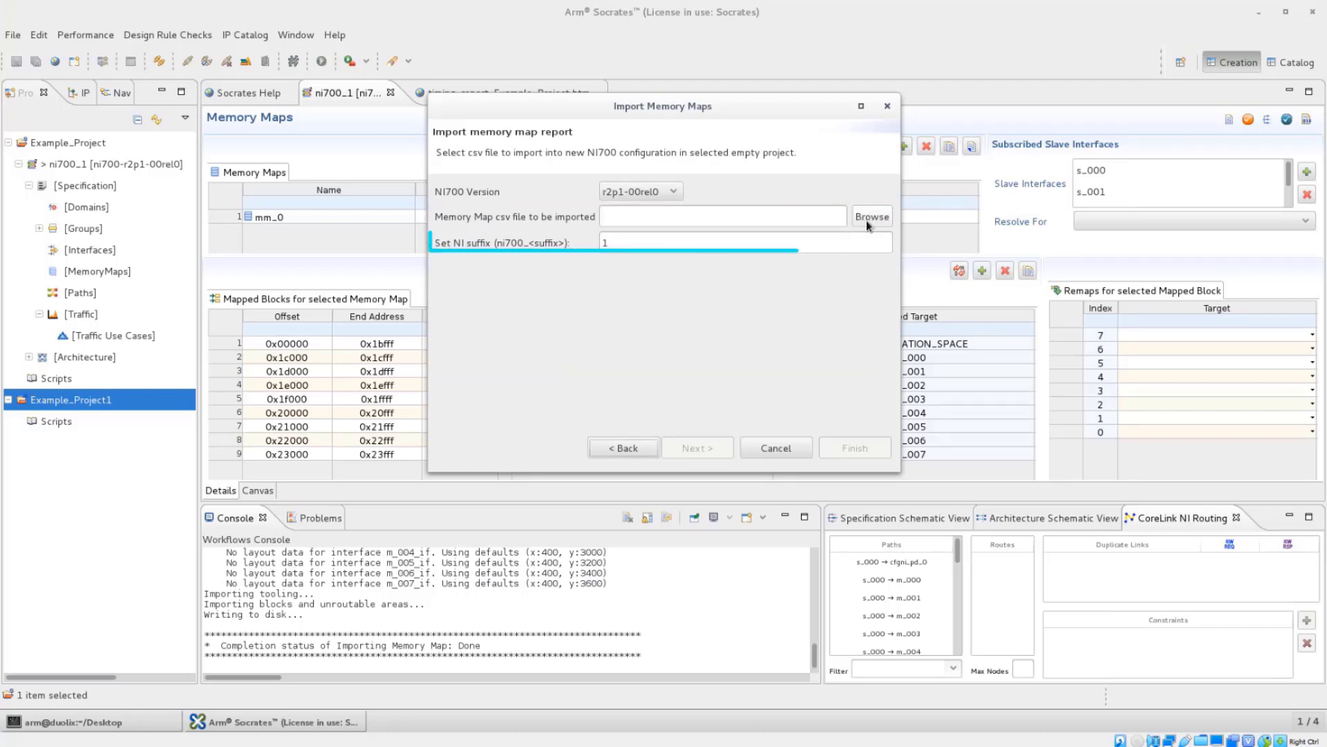
Step: Choose exported_mem_map.csv as the memory map and finish the import
left_click(871, 216)
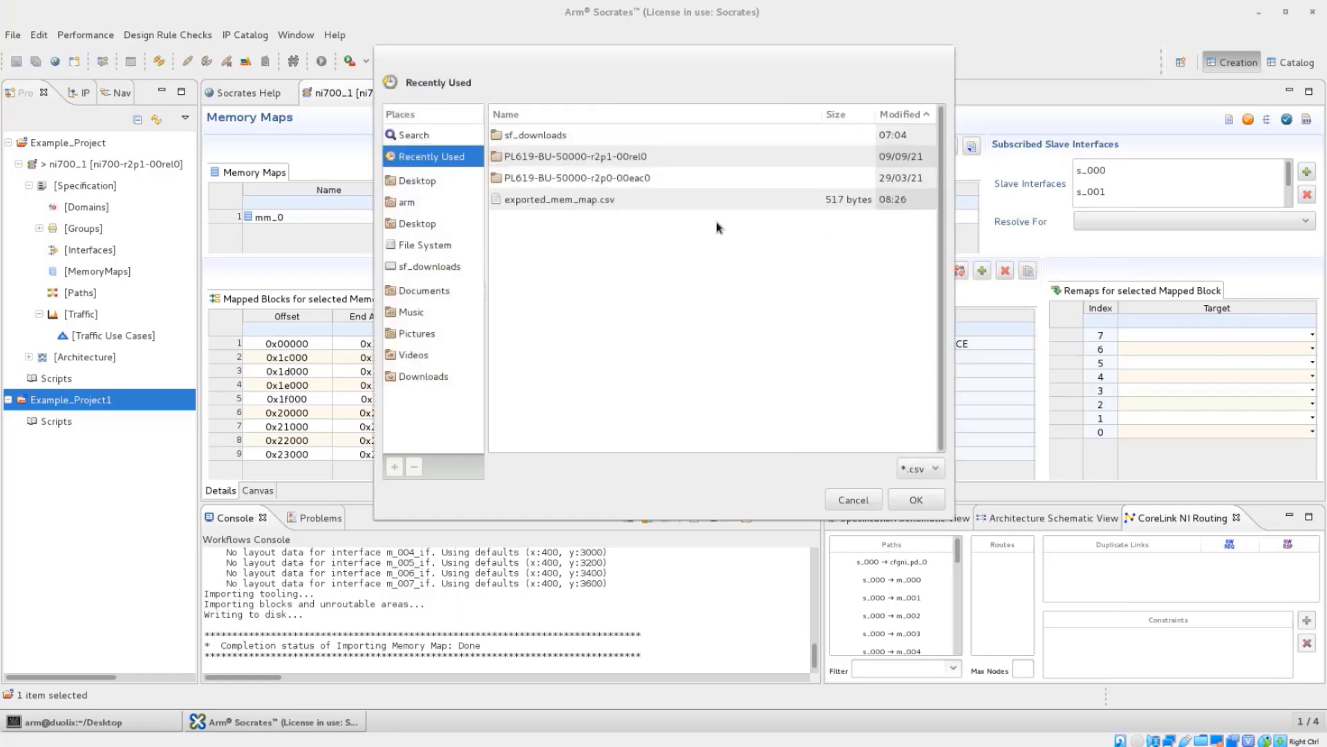
left_click(916, 499)
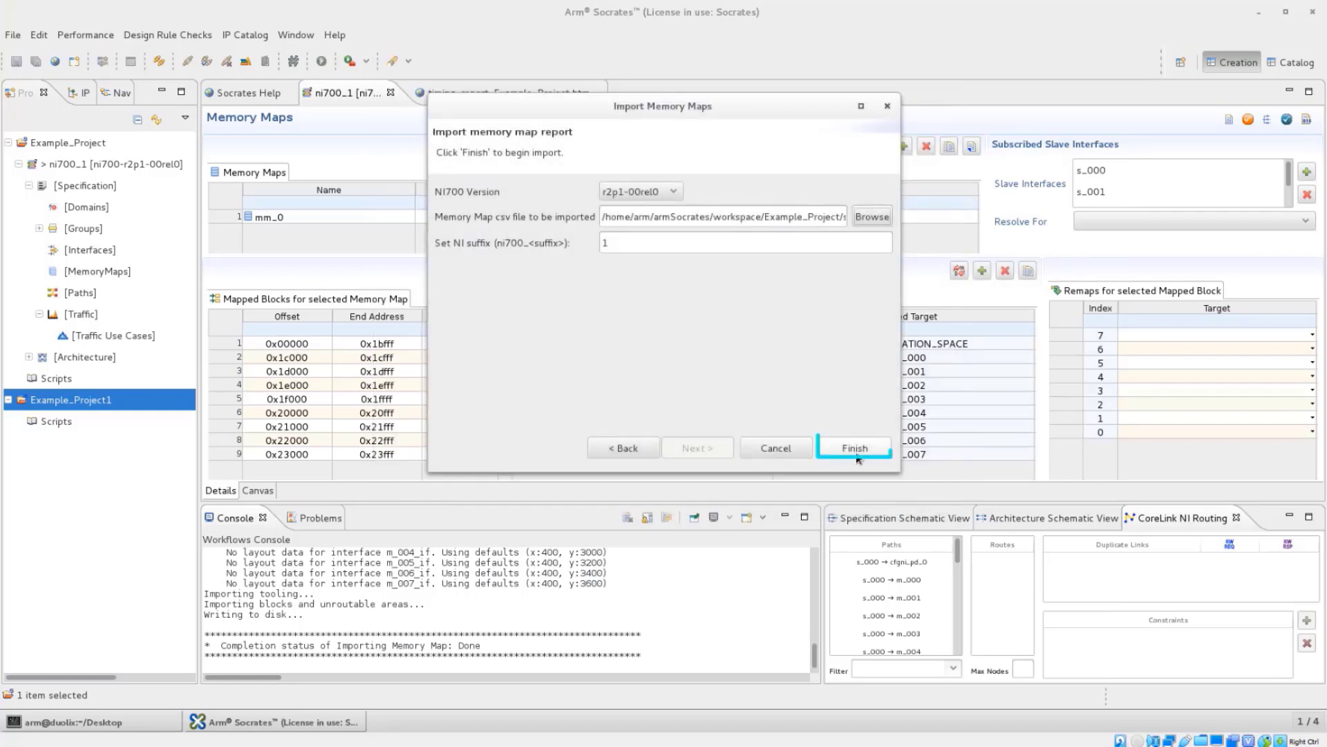
left_click(854, 447)
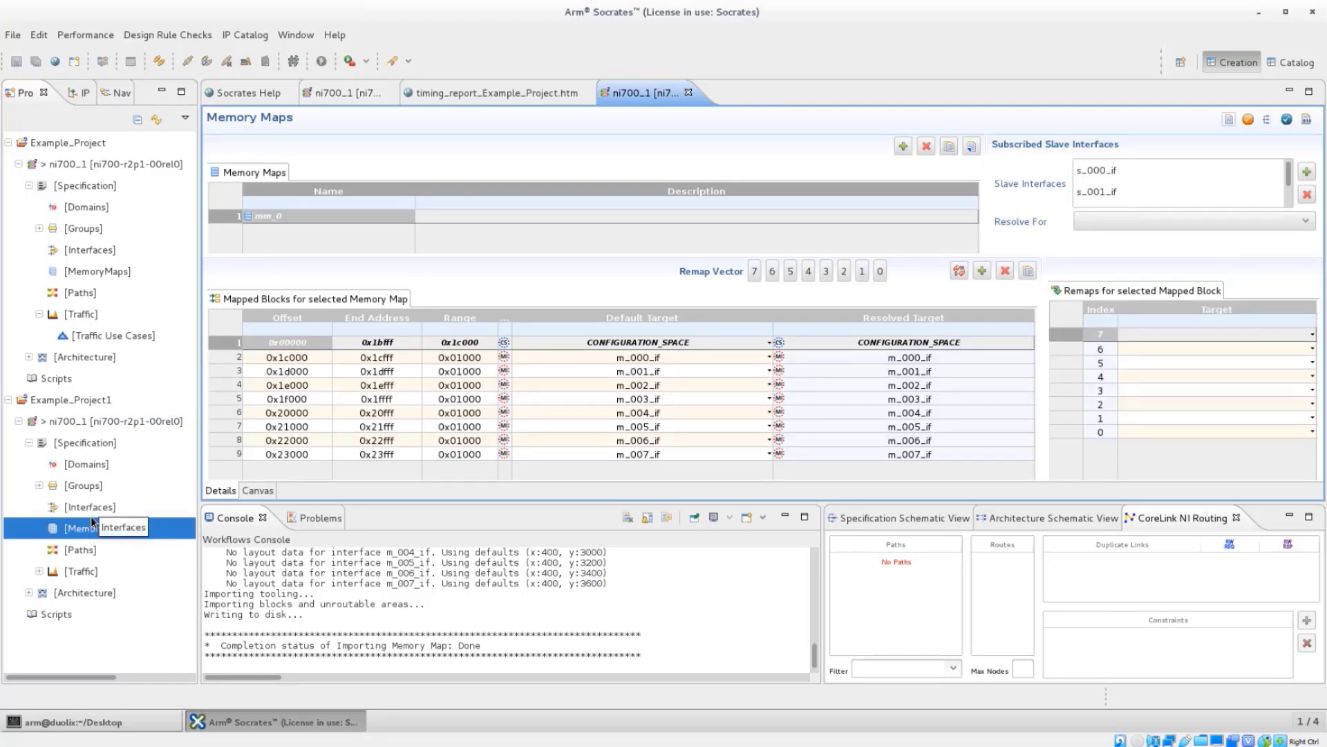
Step: View the imported memory map blocks and the attributes of slave interface s_000_if
left_click(593, 382)
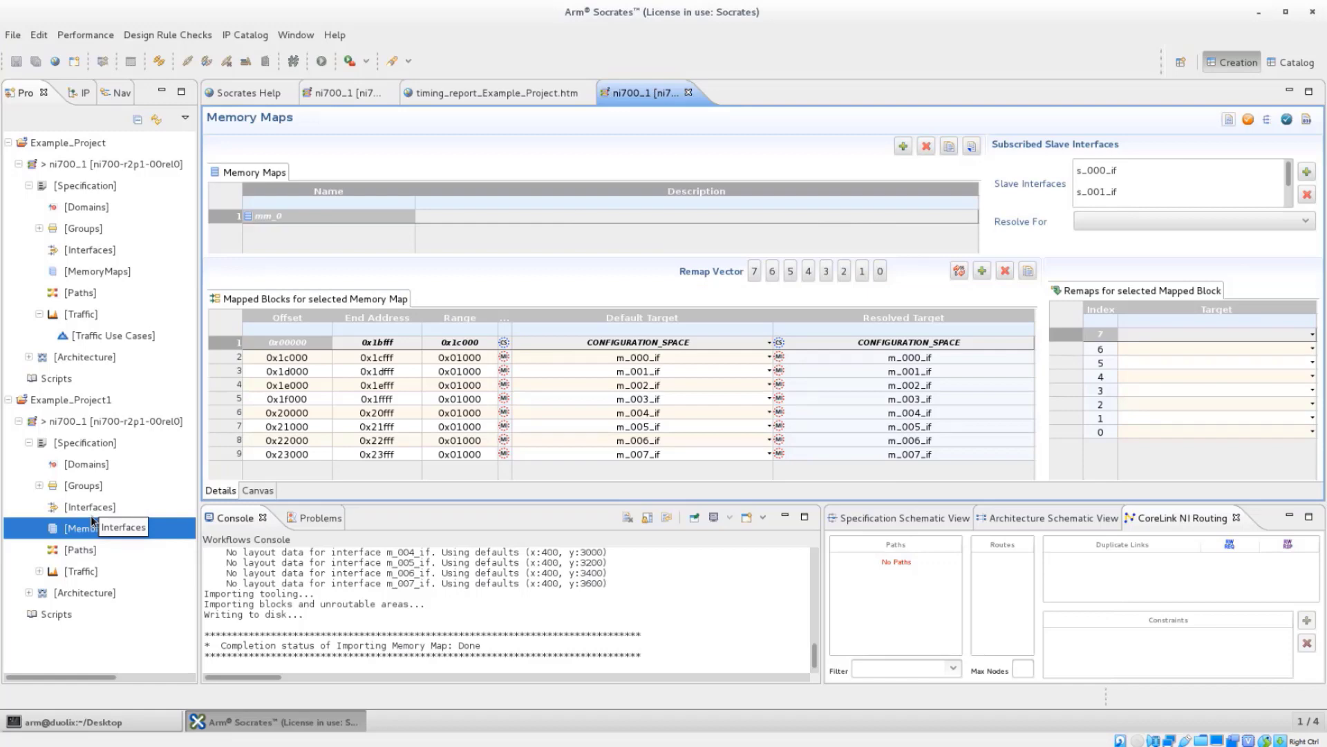
left_click(89, 506)
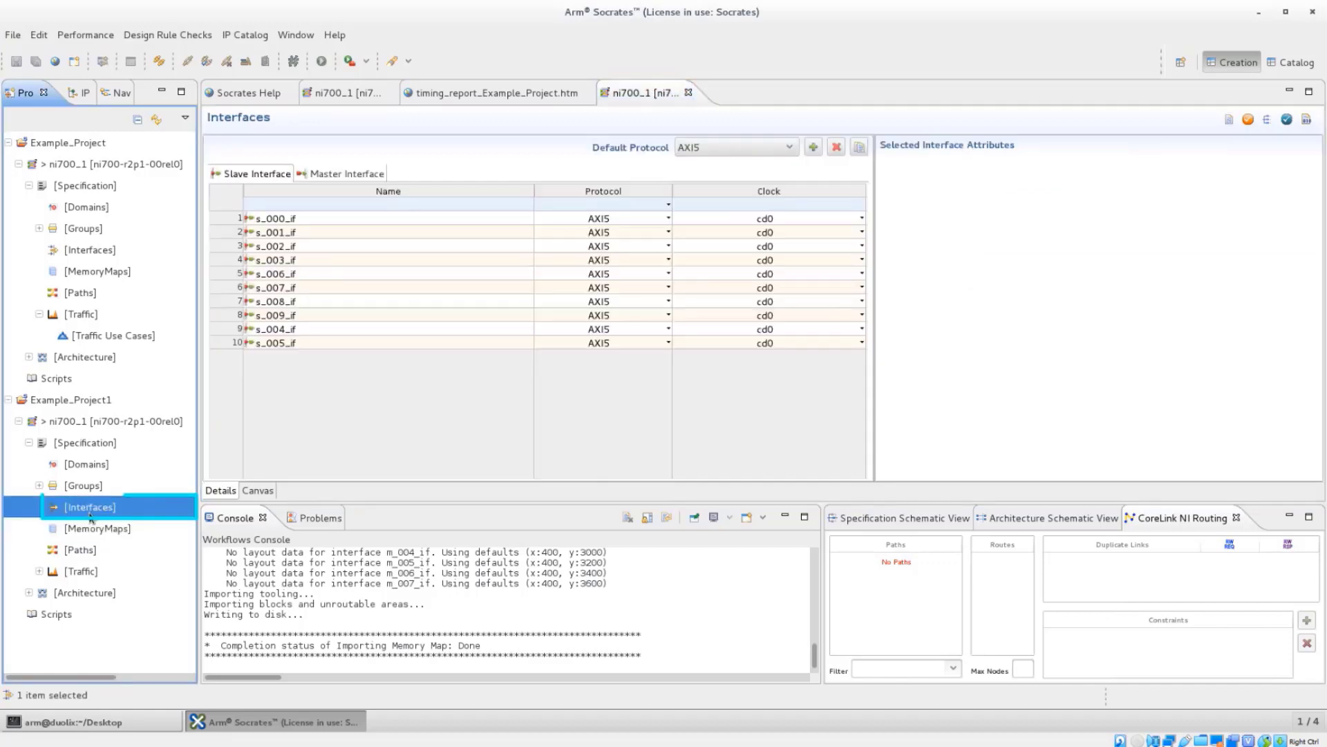
left_click(271, 217)
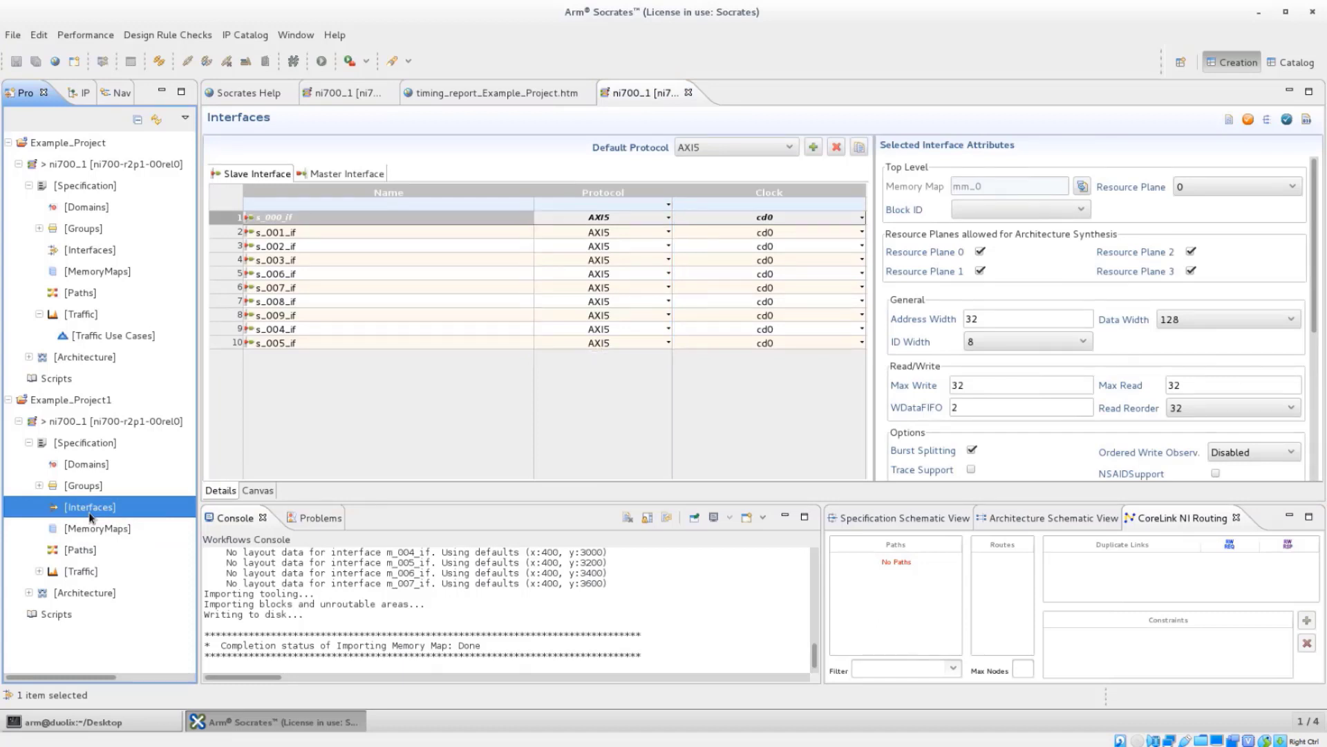
left_click(81, 290)
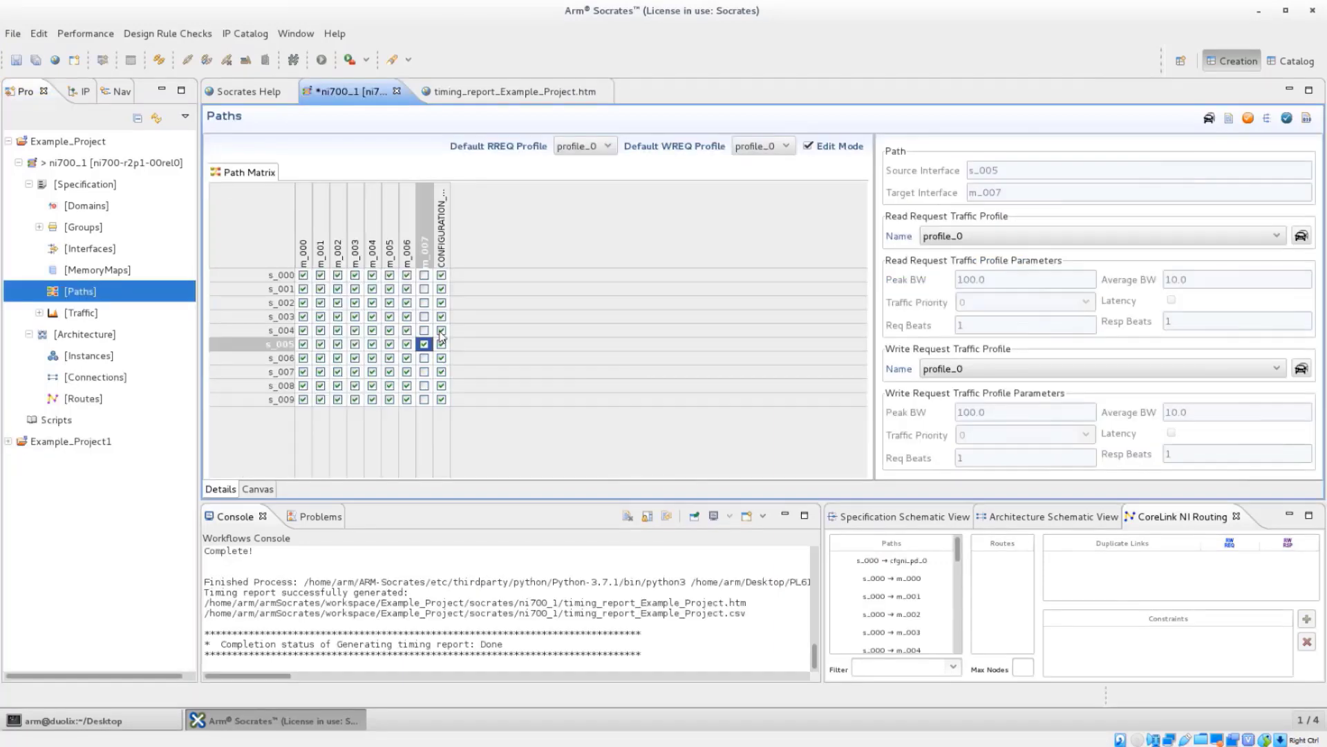
mouse_move(444, 338)
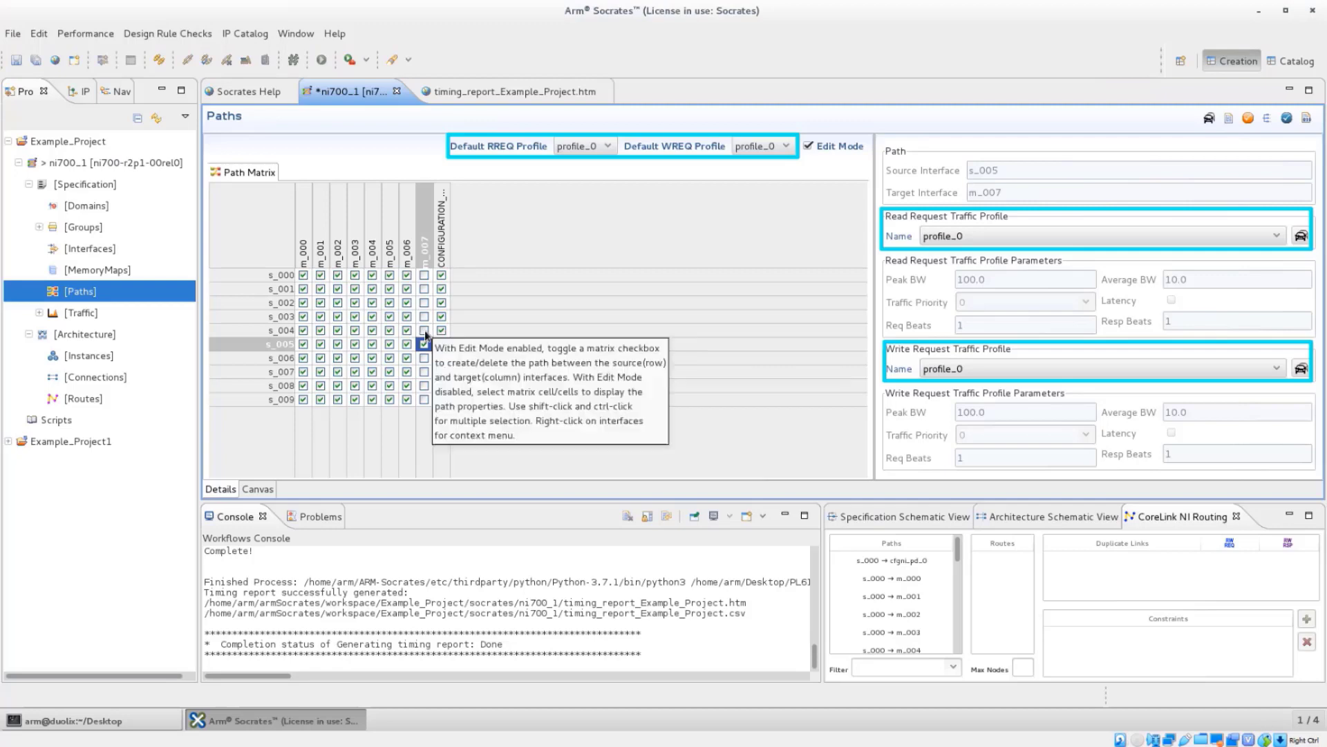
Step: Make profile_1 the default request profile and add the s_003 to m_007 path
left_click(583, 145)
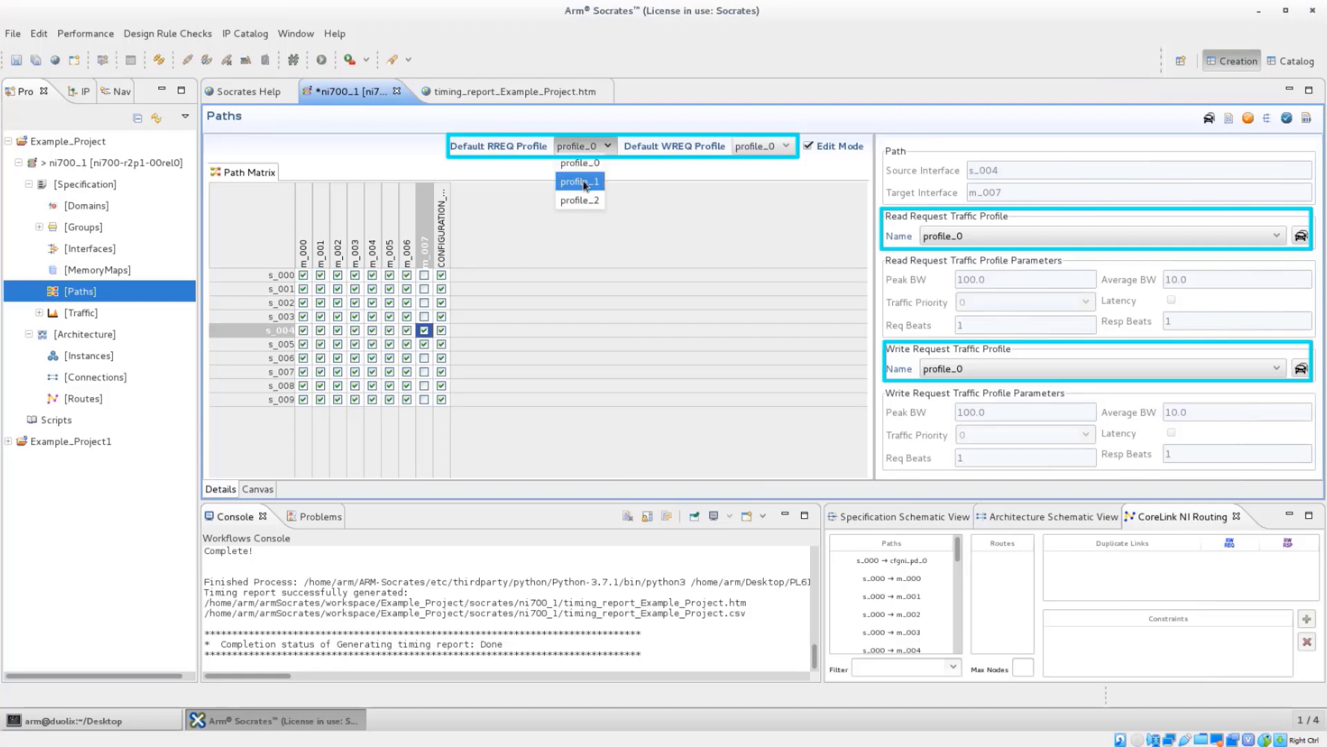
left_click(579, 181)
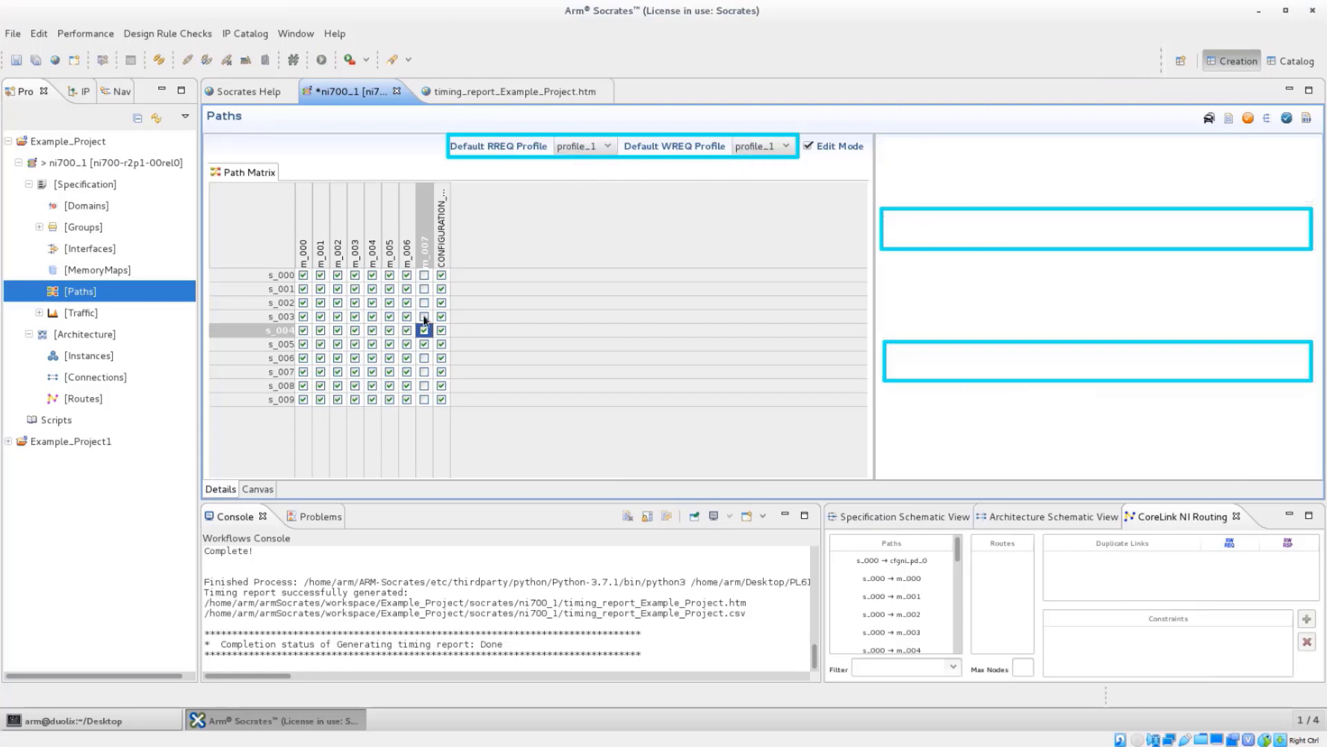
left_click(424, 315)
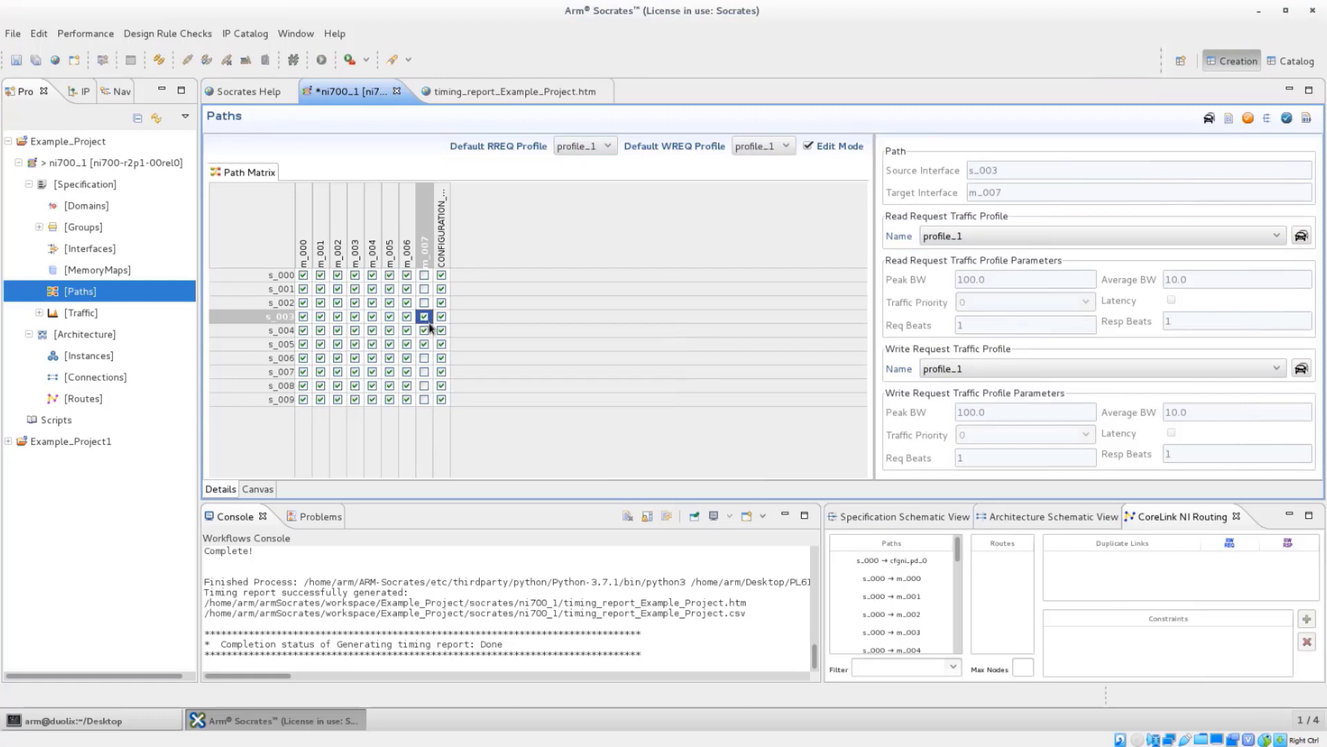
Step: Assign profile_2 to the s_003 and s_004 paths to m_007
left_click(425, 329)
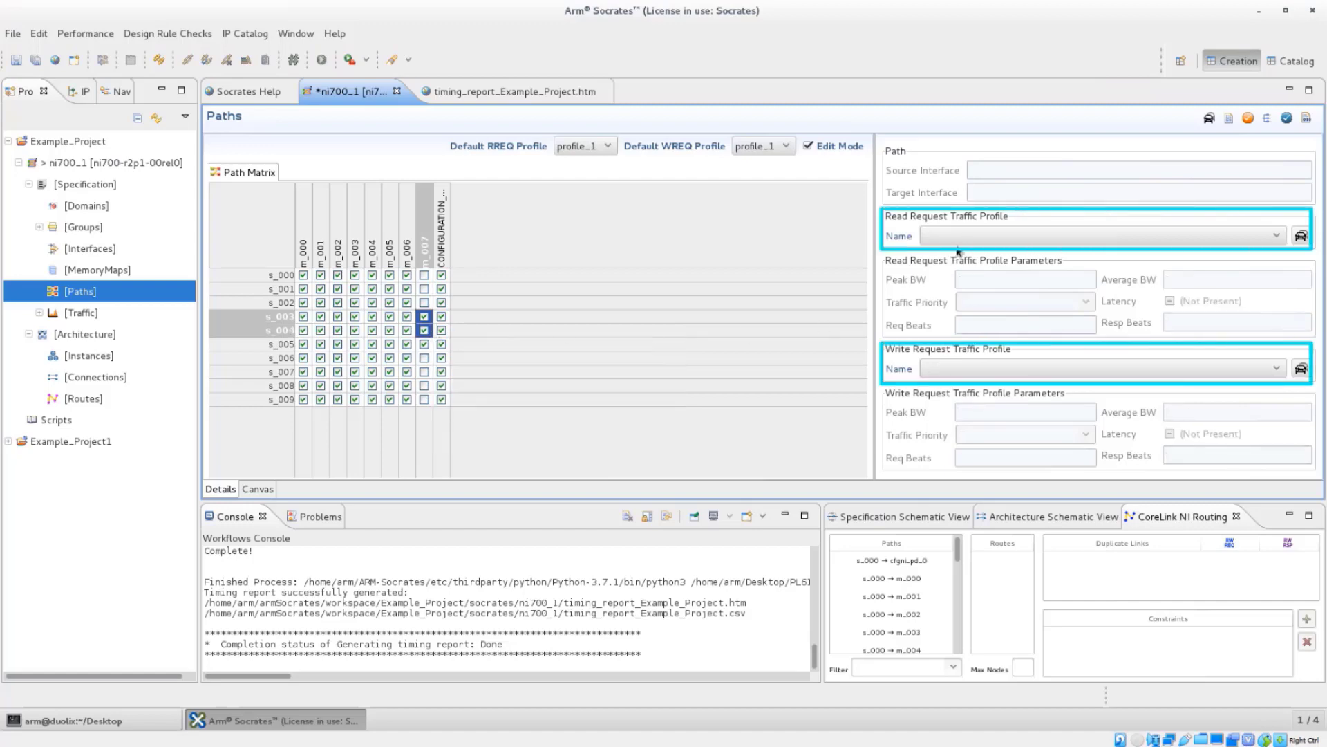
left_click(1296, 235)
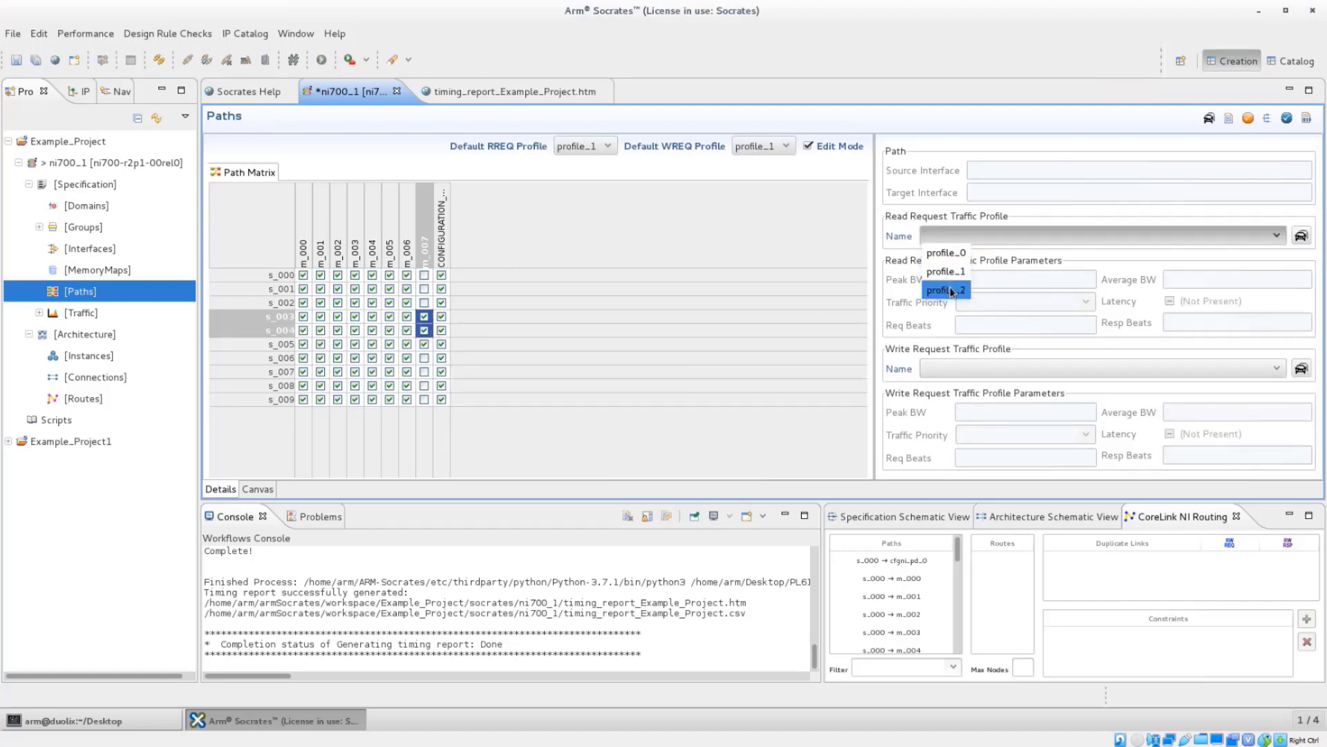
left_click(944, 289)
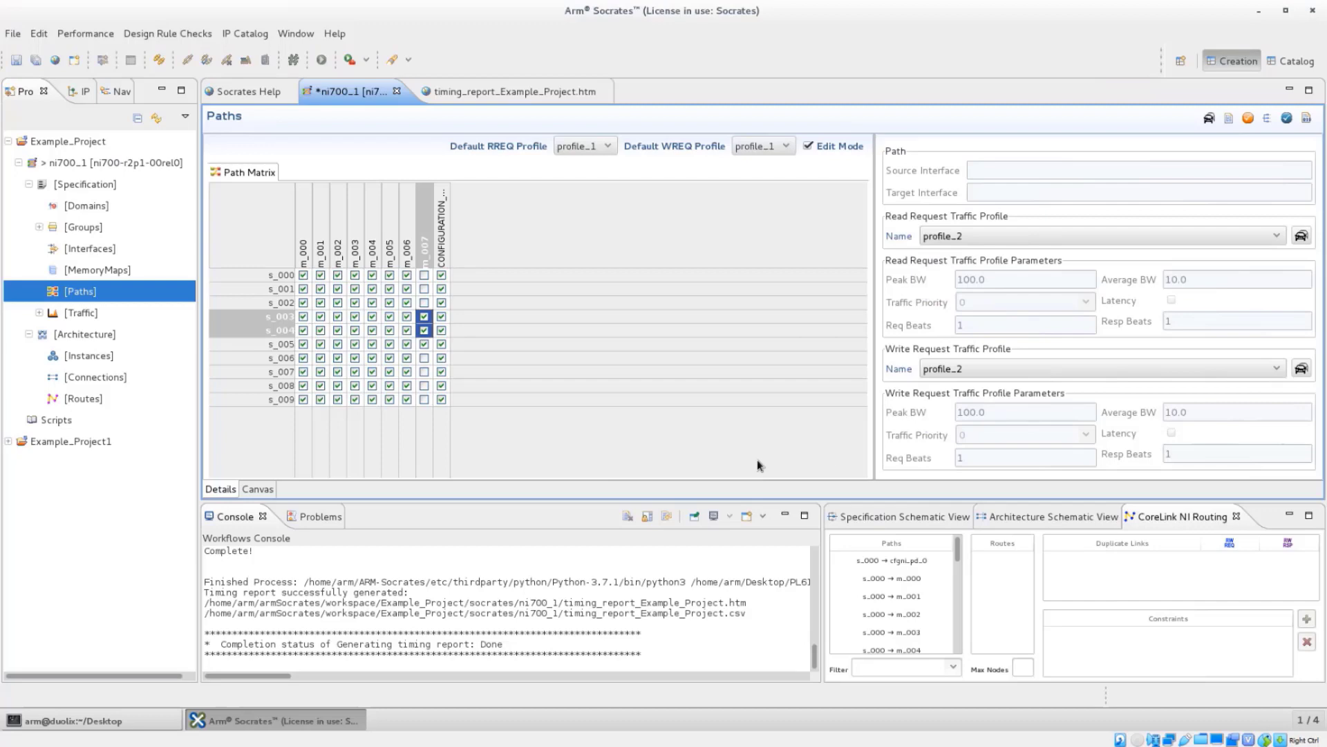
left_click(84, 184)
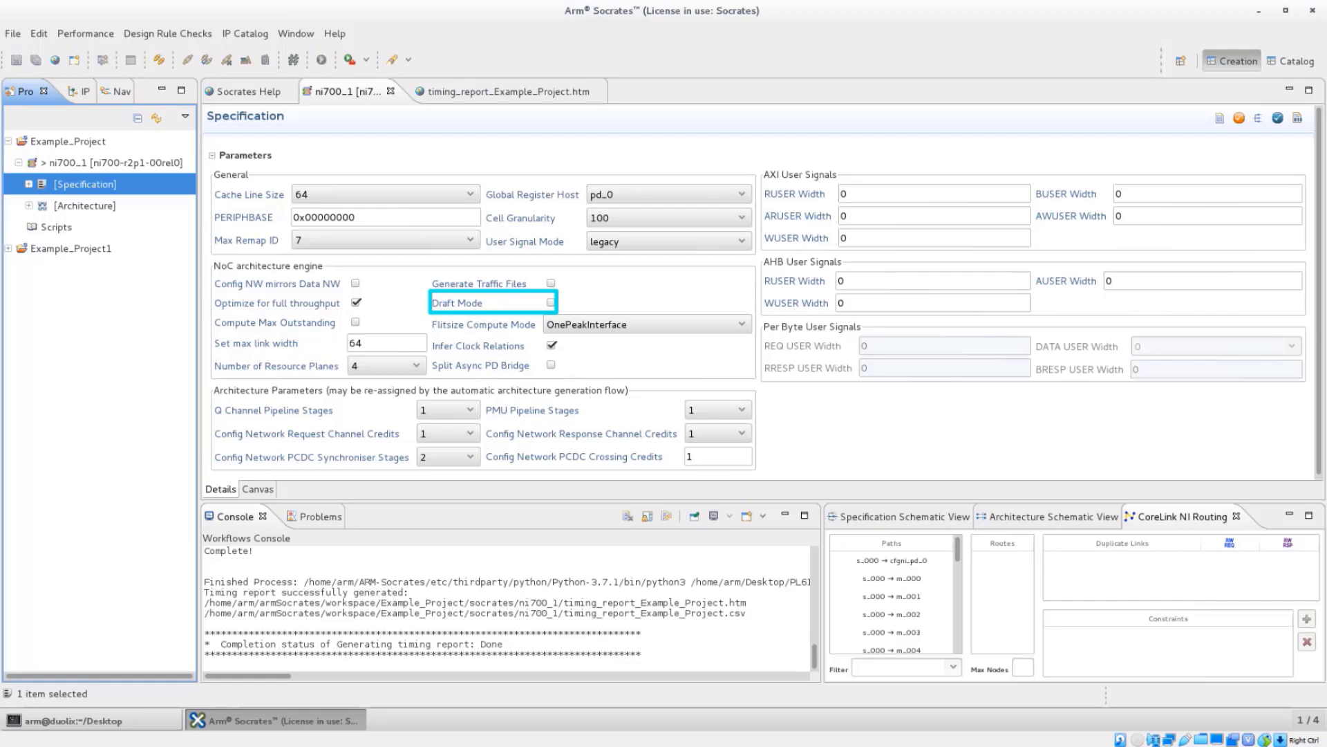
Step: Show the ni700_1 specification parameters with the Draft Mode checkbox
left_click(258, 488)
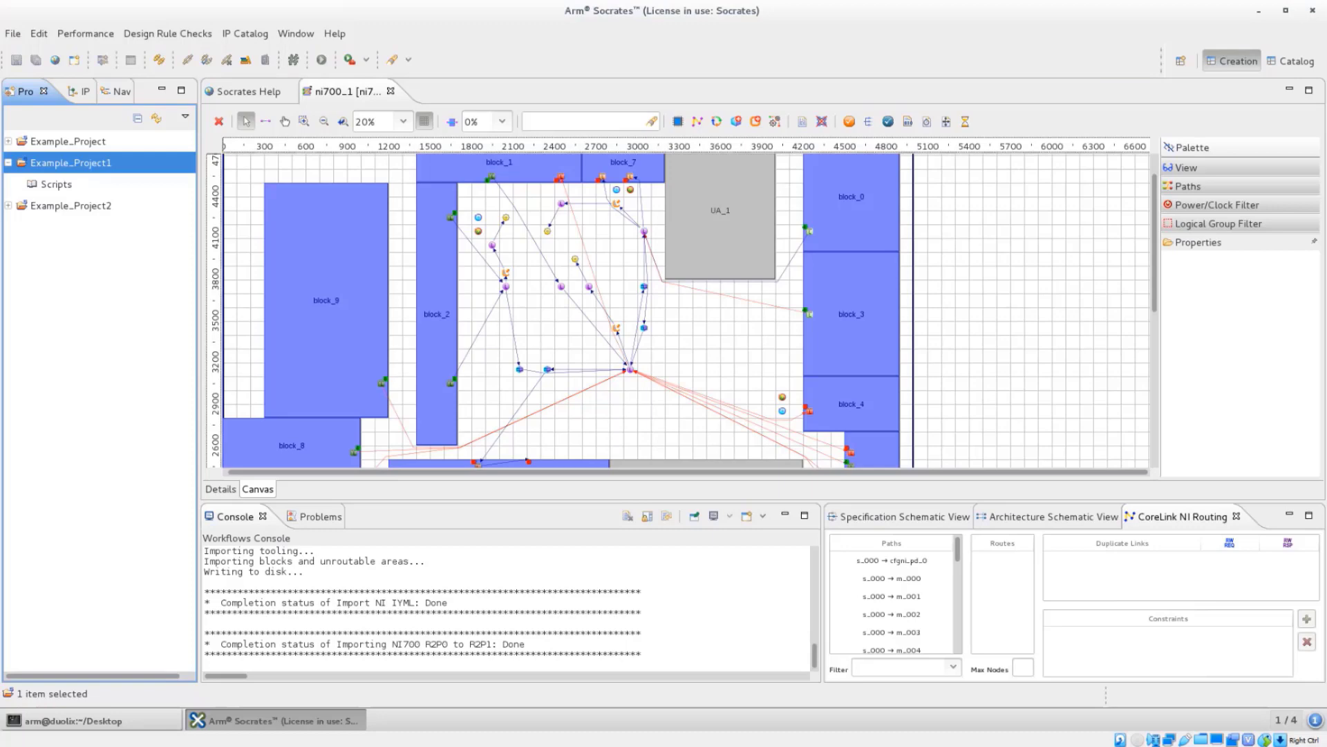
mouse_move(186, 61)
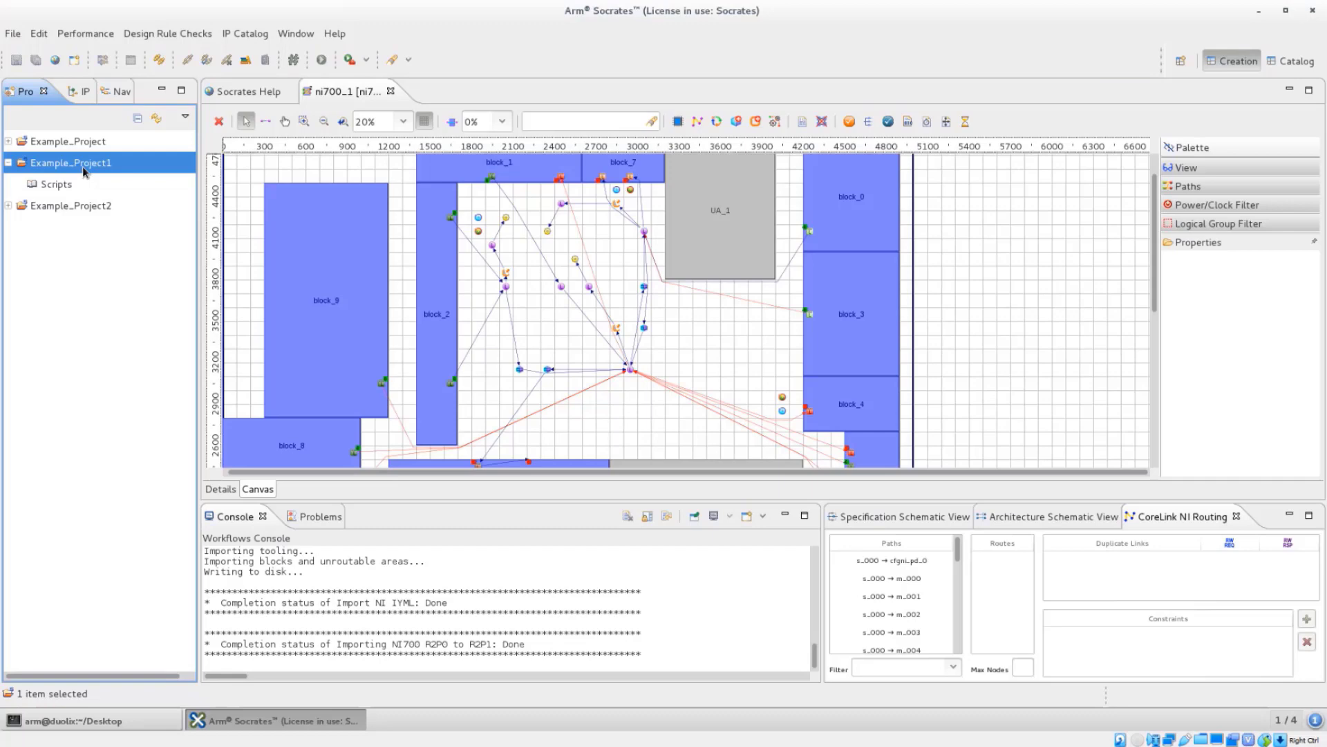
Step: Launch the Migrate NI700 r2p0 to r2p1 import wizard from Example_Project1's context menu
right_click(71, 164)
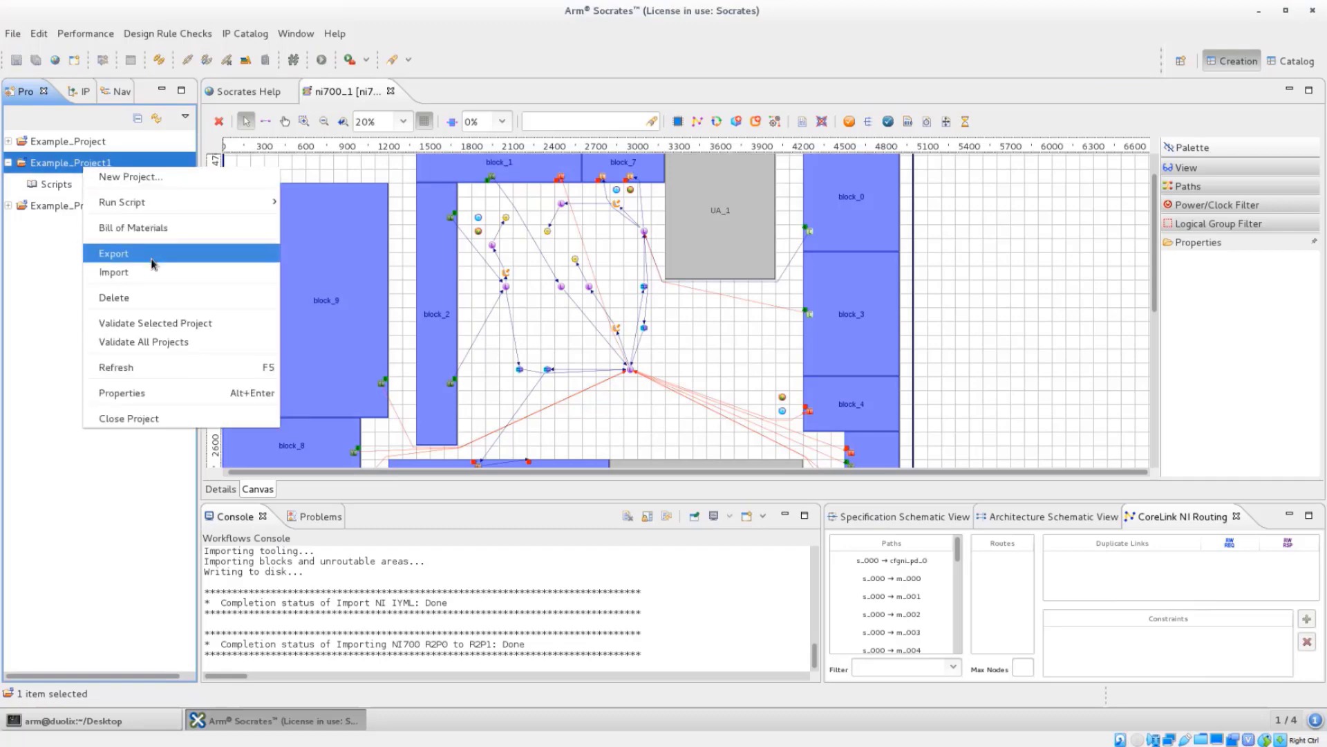
left_click(113, 272)
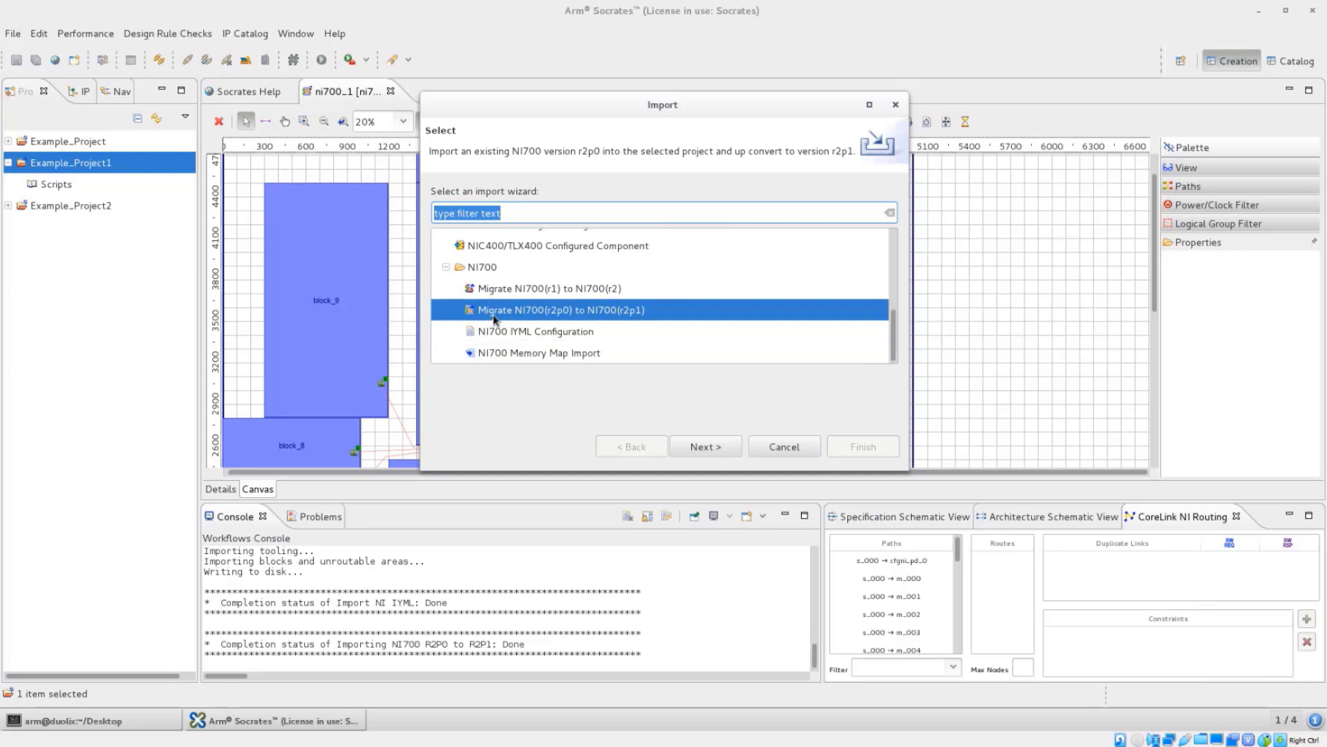
mouse_move(531, 323)
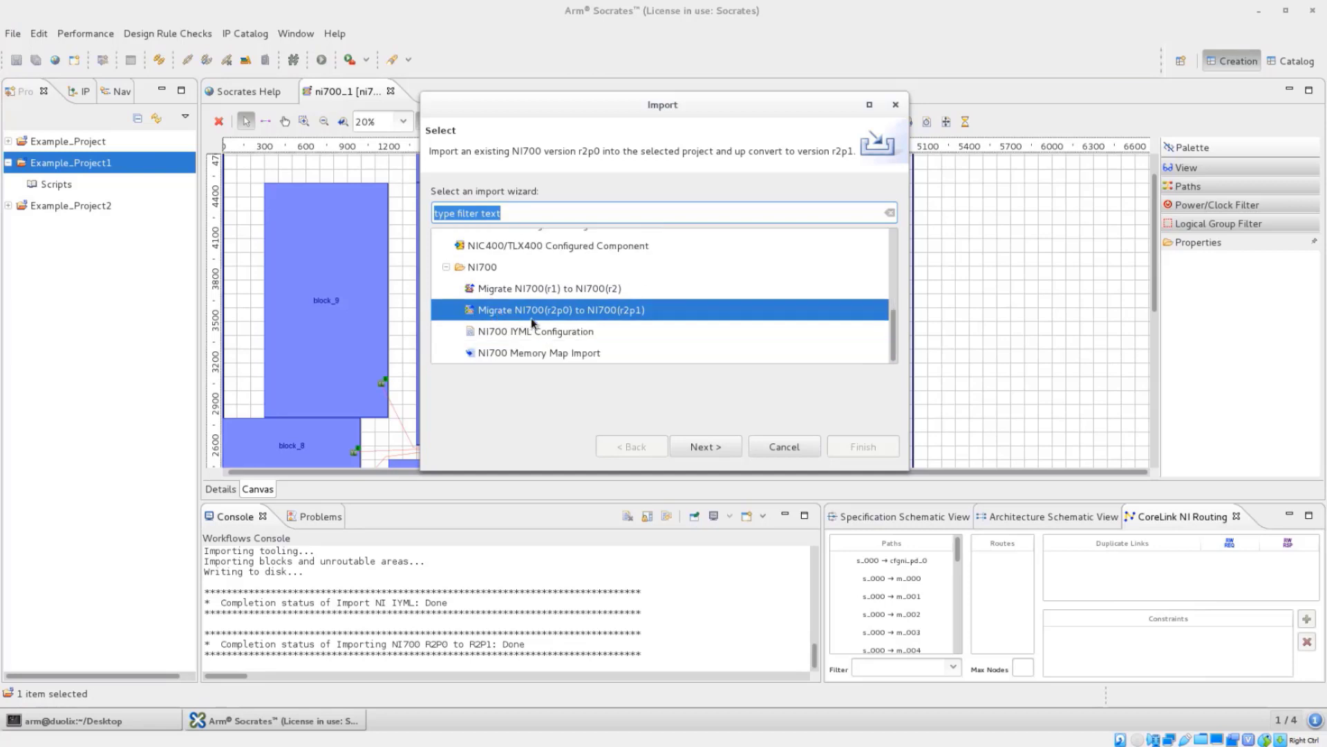
mouse_move(609, 319)
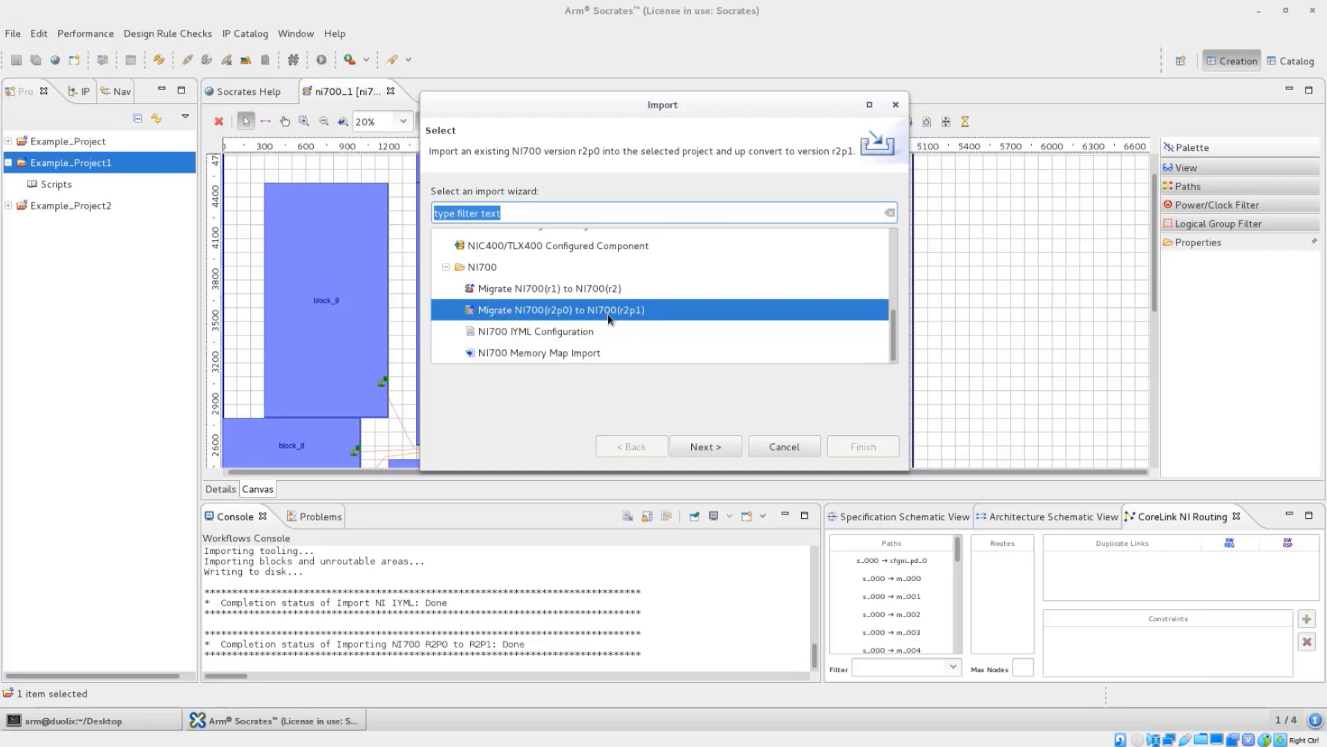
mouse_move(677, 370)
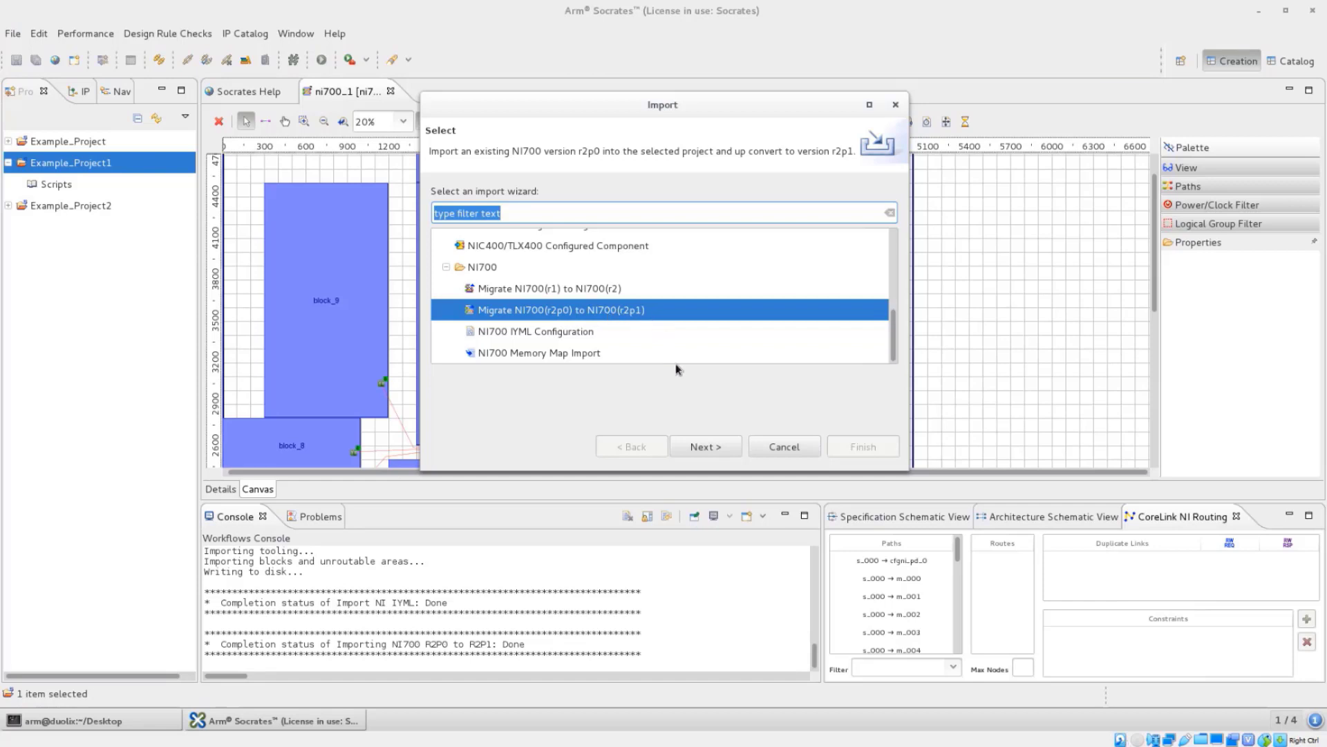
left_click(703, 447)
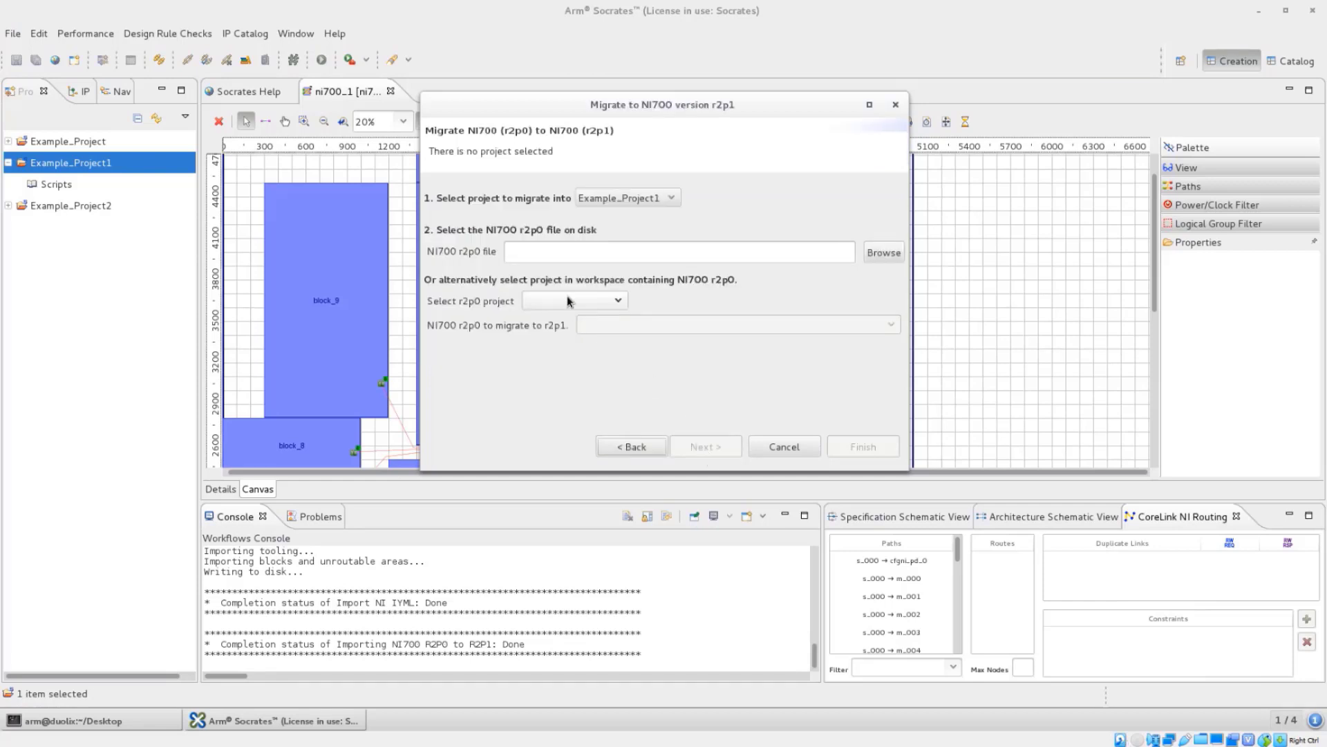
mouse_move(494, 215)
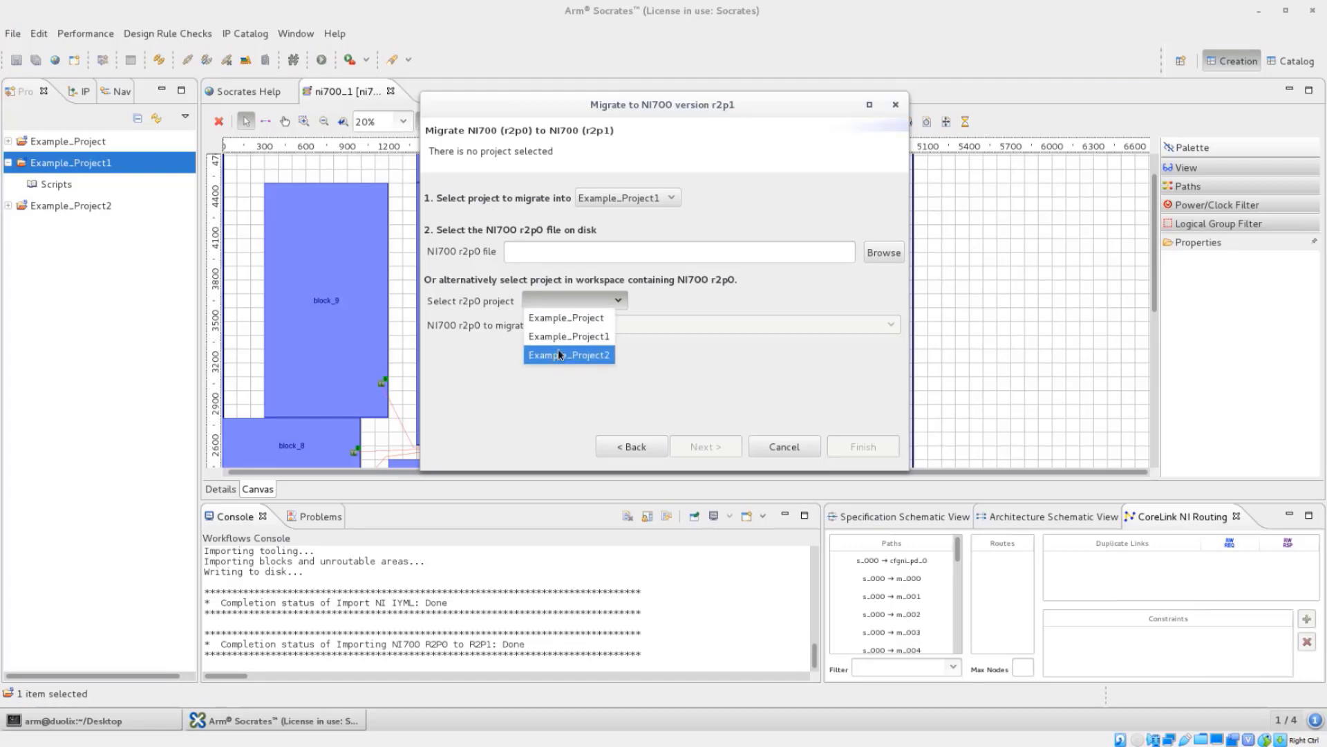
Step: Choose Example_Project2 as the r2p0 source, keep ni700_1, and finish the migration
left_click(569, 355)
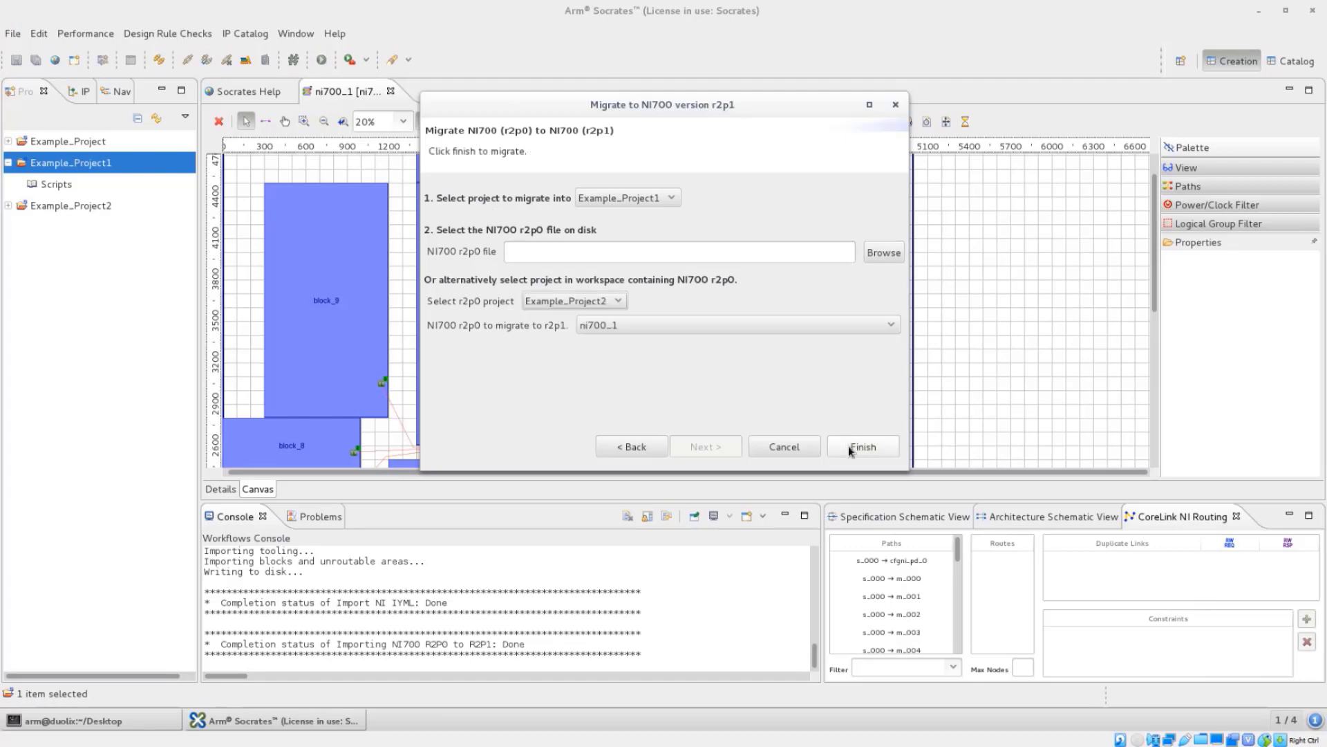
left_click(862, 447)
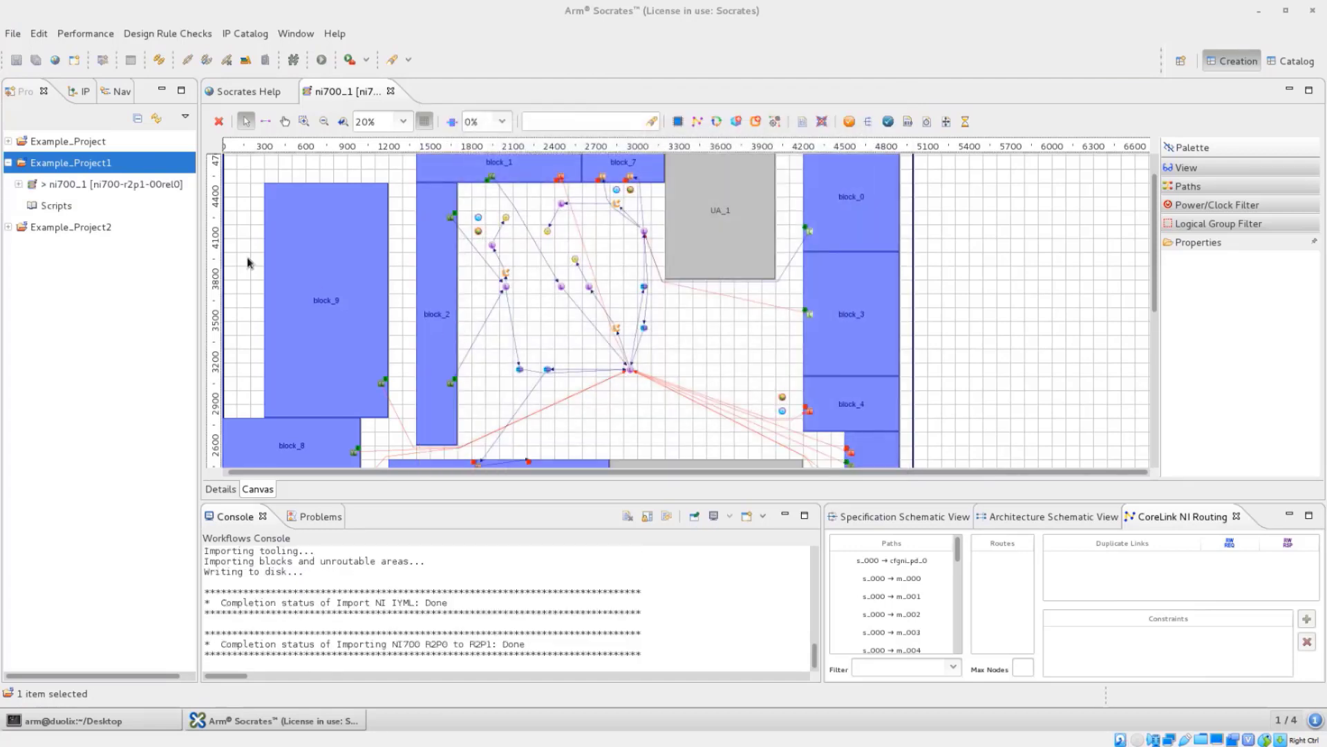